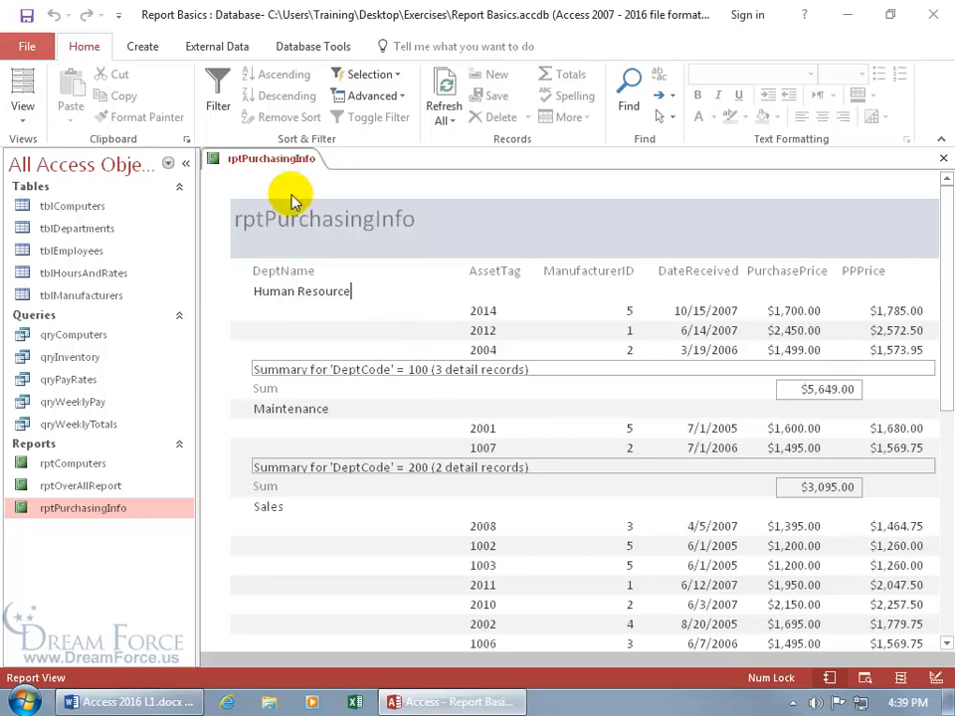
Switch the rptPurchasingInfo report into Design View from its tab menu
right_click(274, 159)
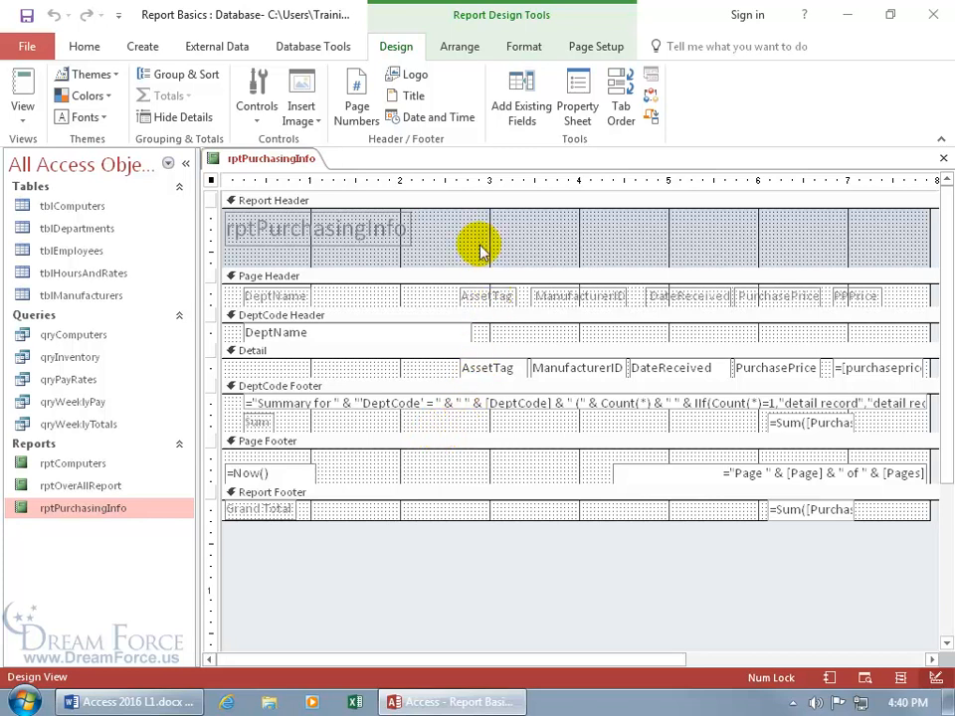
mouse_move(446, 235)
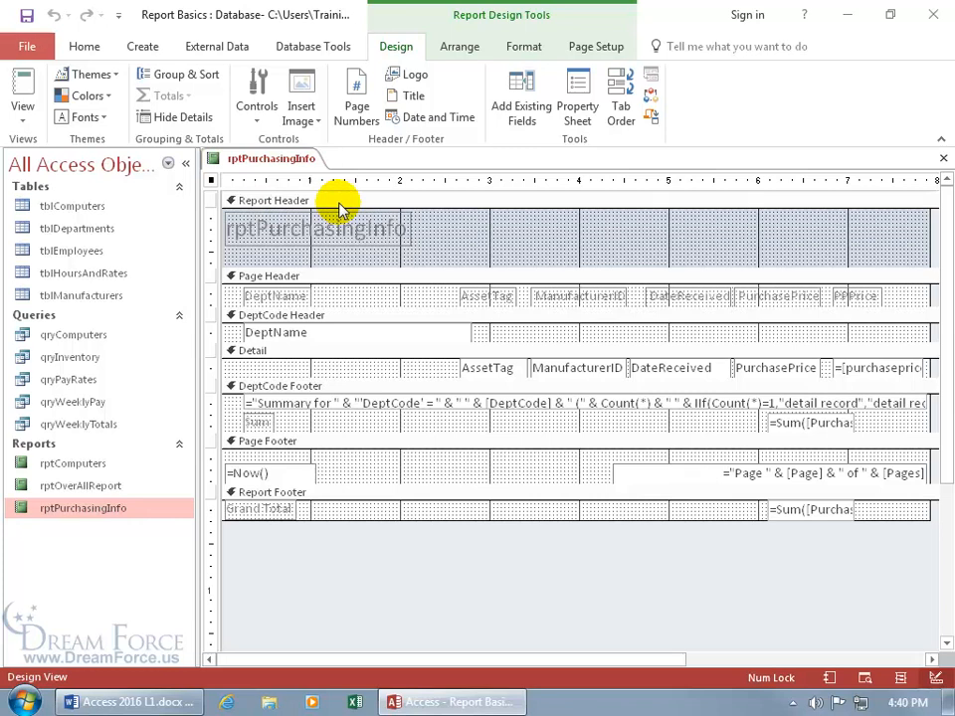
mouse_move(366, 299)
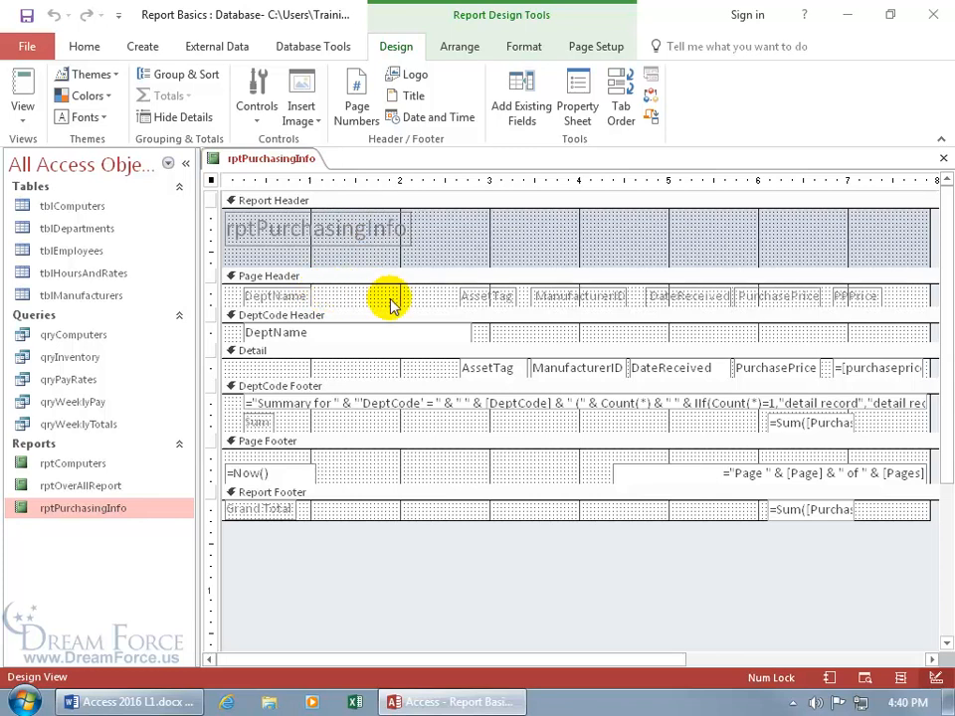
mouse_move(402, 334)
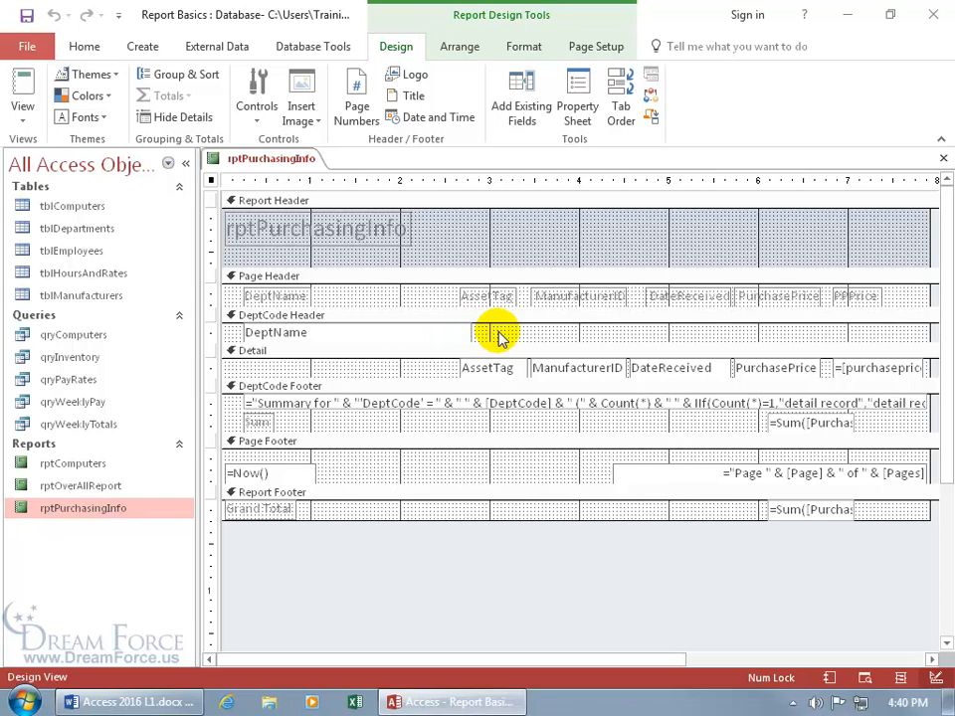
mouse_move(434, 376)
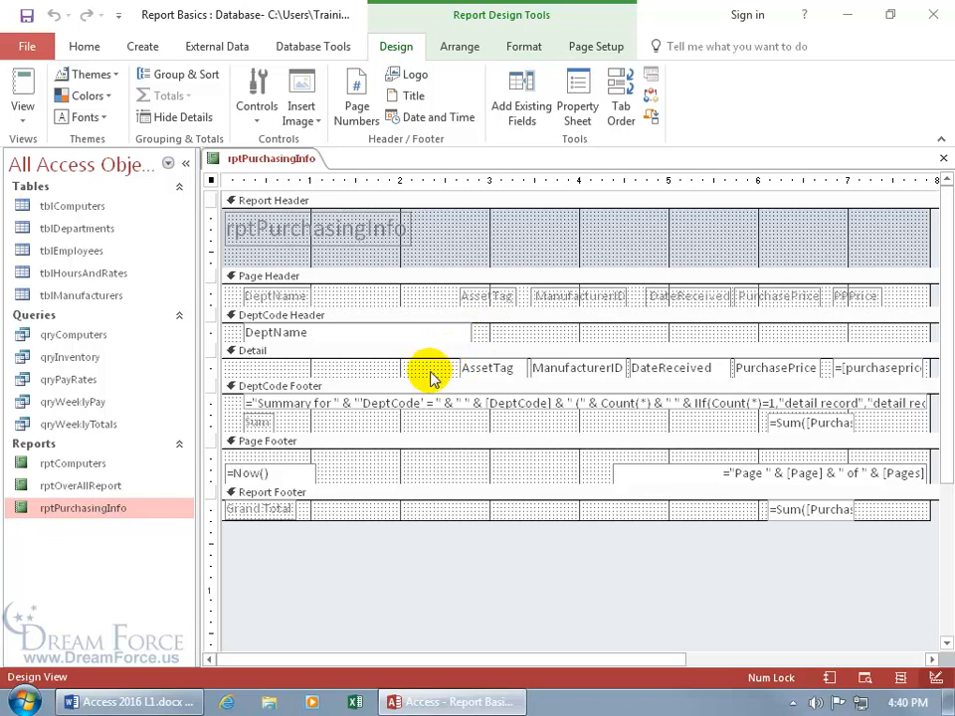
mouse_move(442, 374)
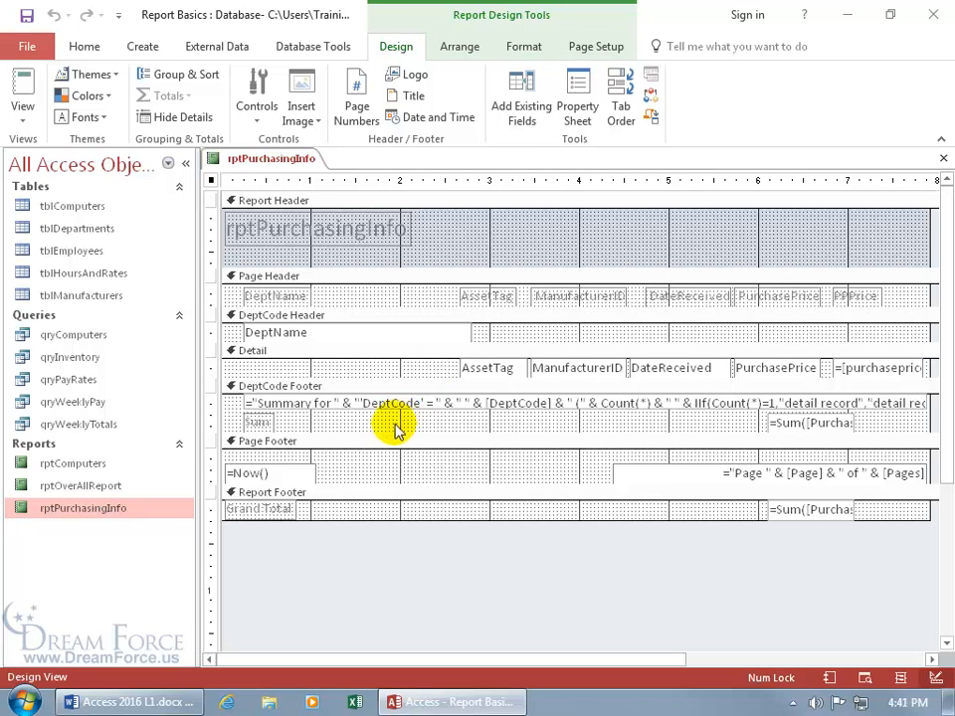
mouse_move(461, 430)
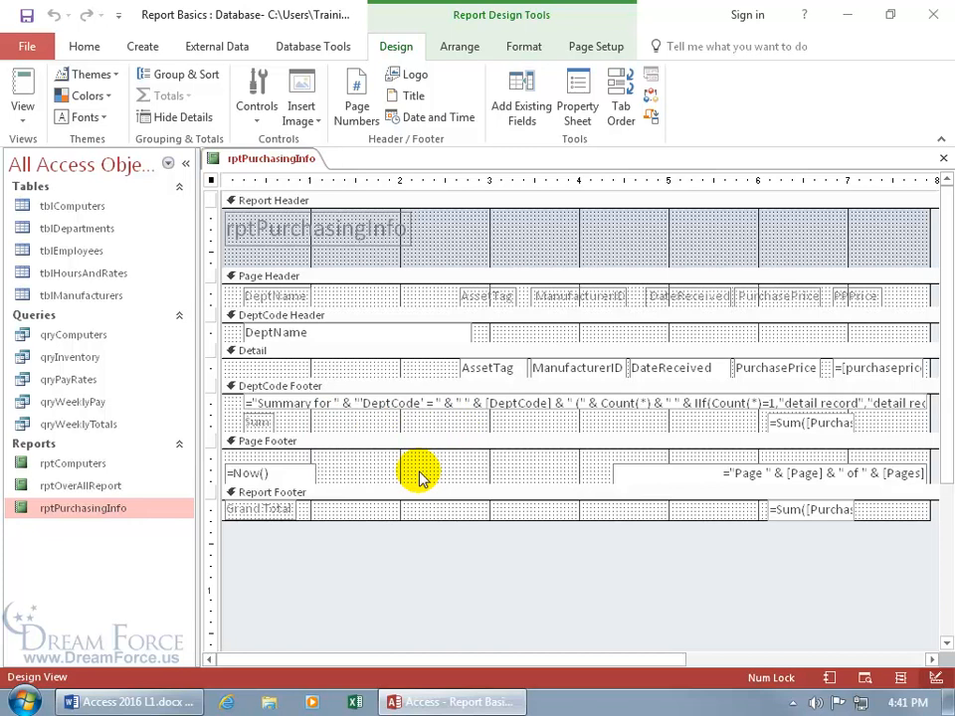
mouse_move(601, 475)
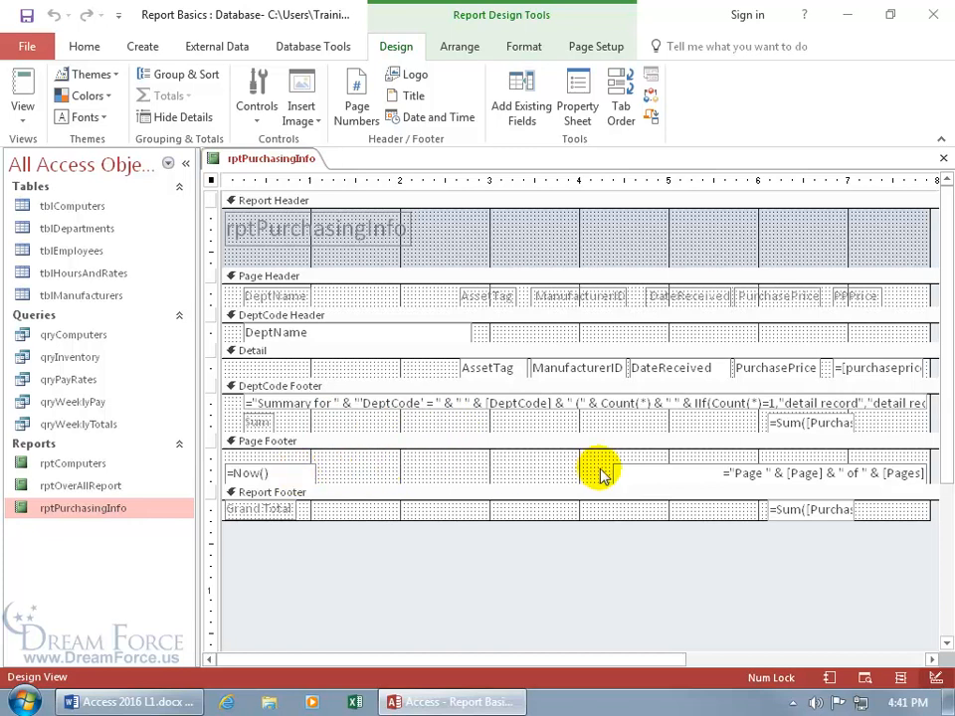
mouse_move(433, 466)
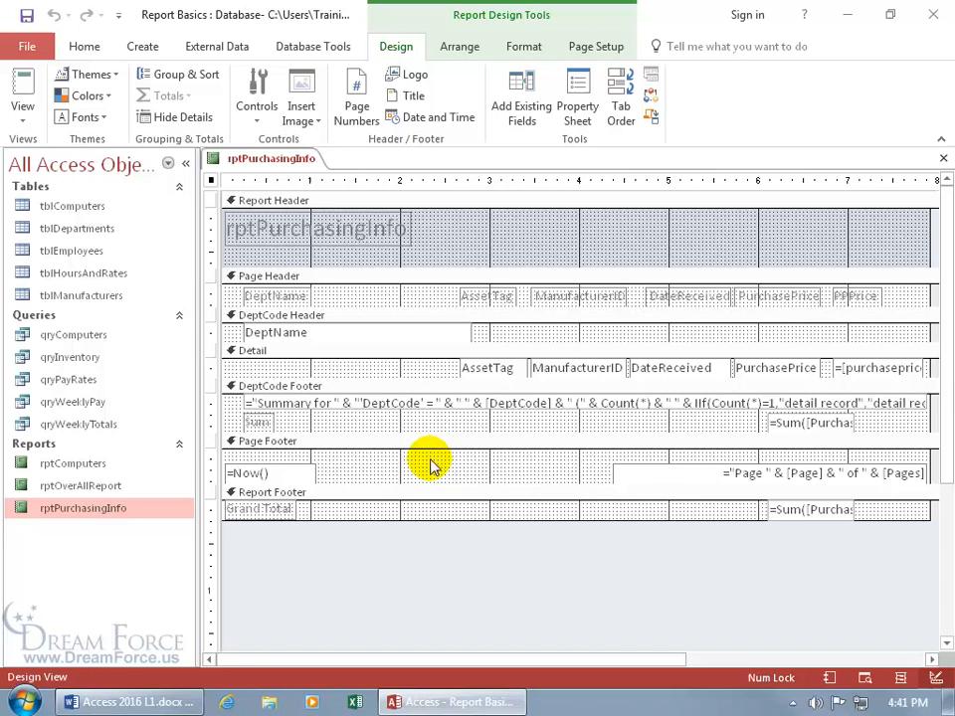
mouse_move(426, 513)
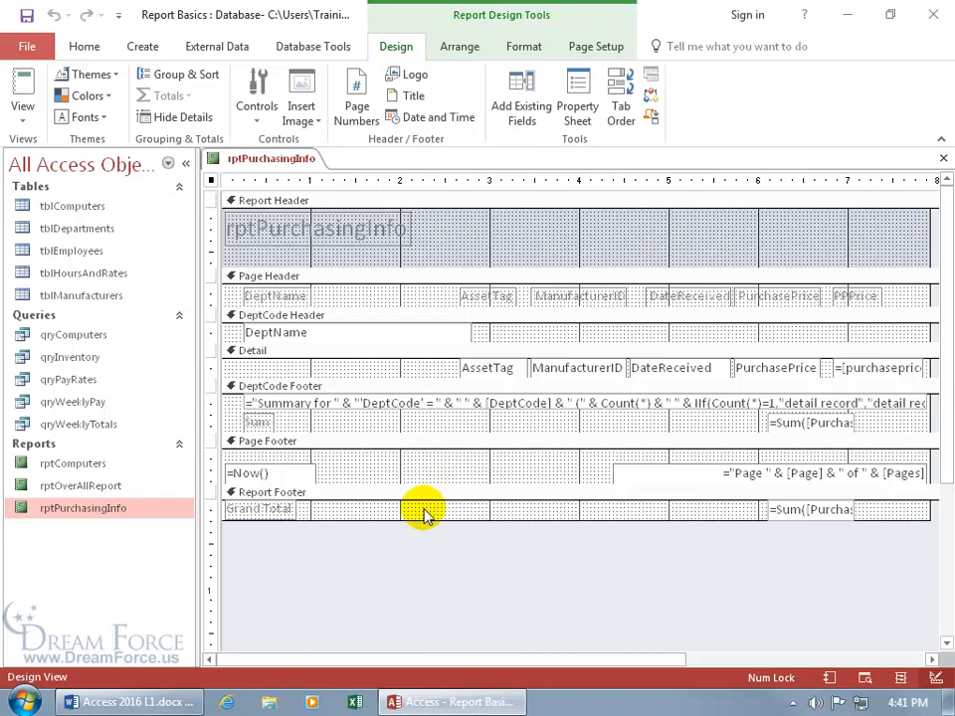
mouse_move(688, 515)
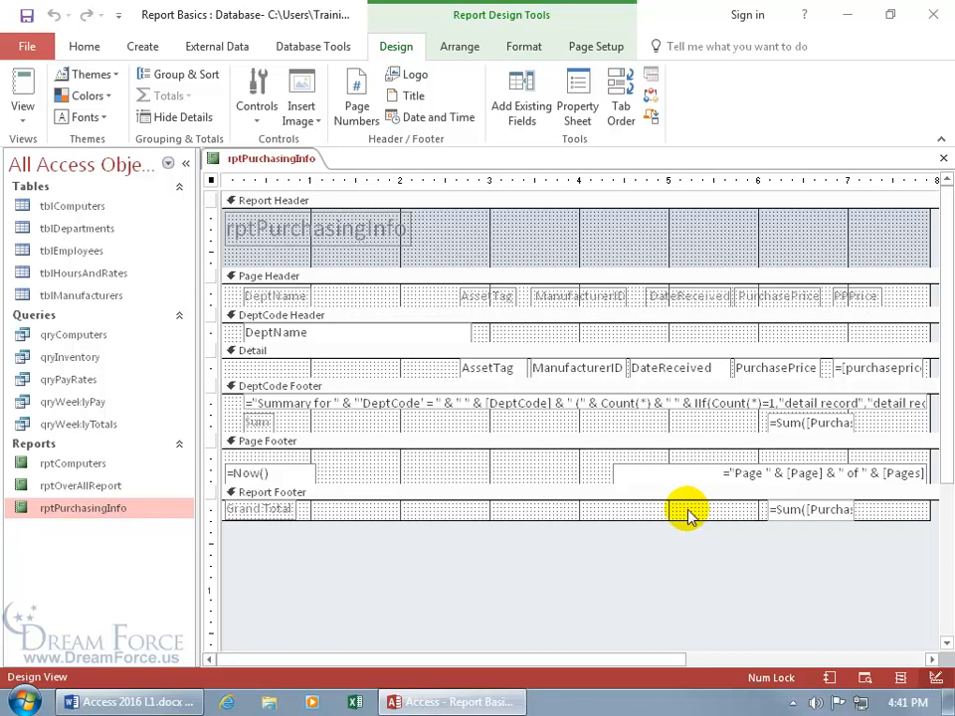
mouse_move(474, 236)
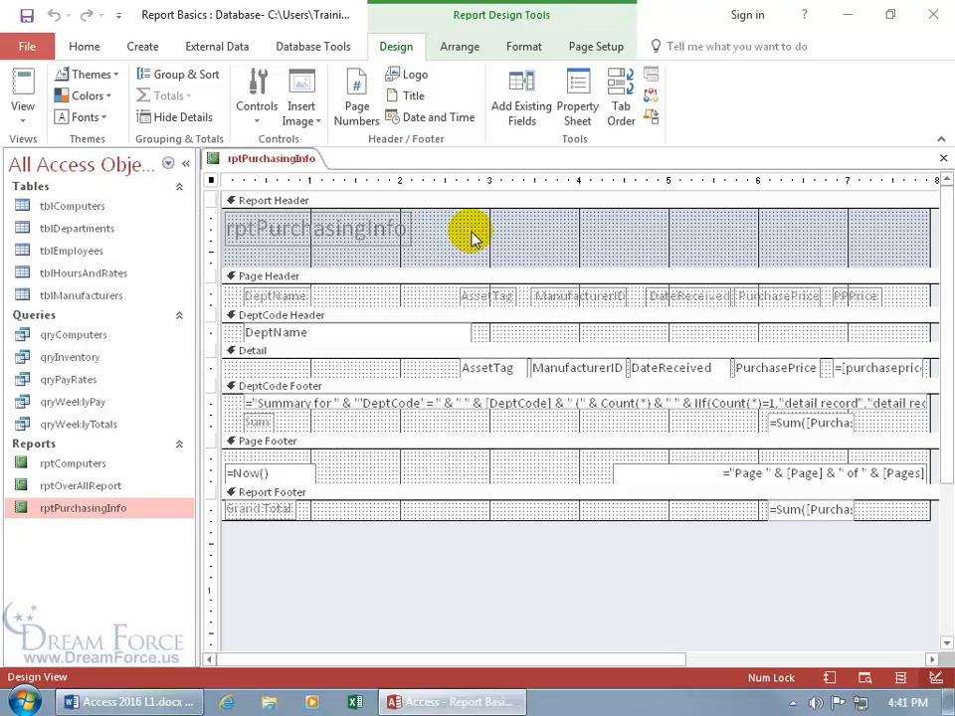
mouse_move(454, 219)
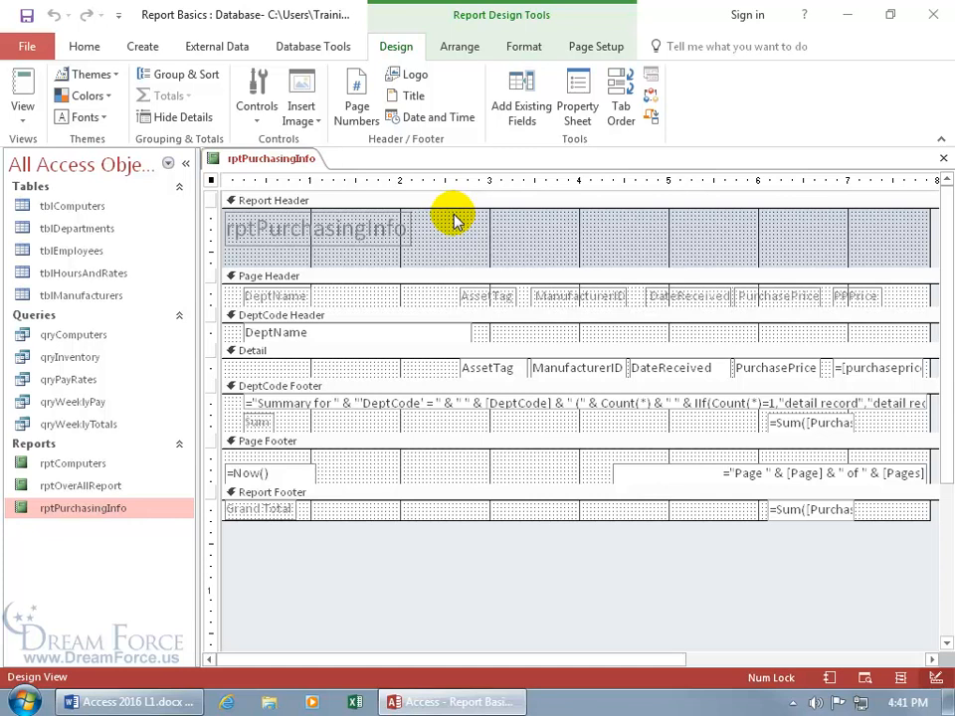
mouse_move(329, 143)
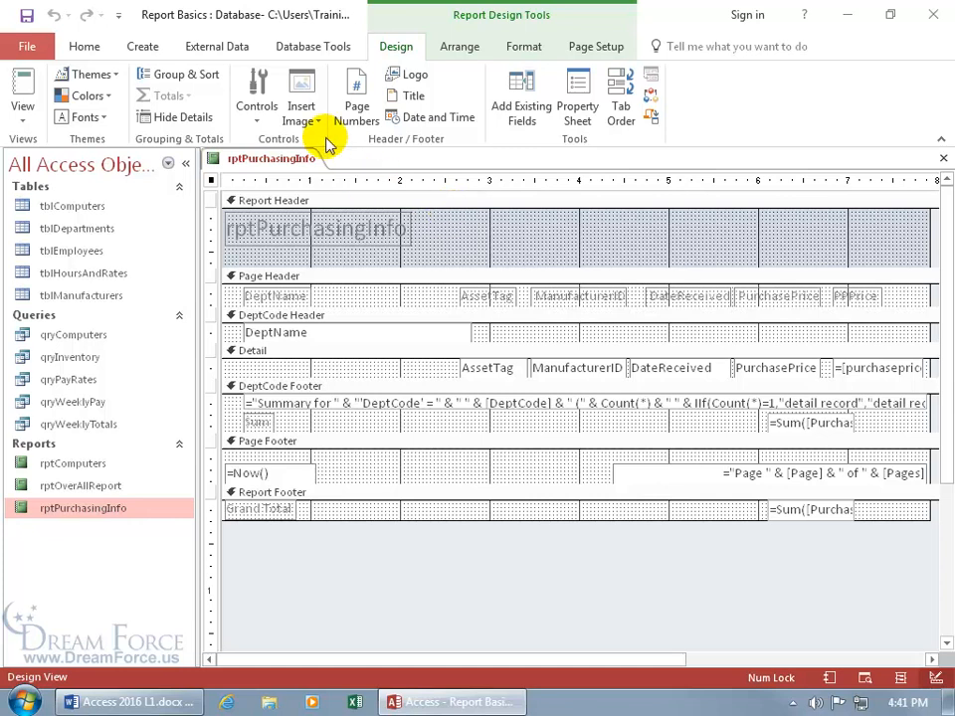
mouse_move(302, 96)
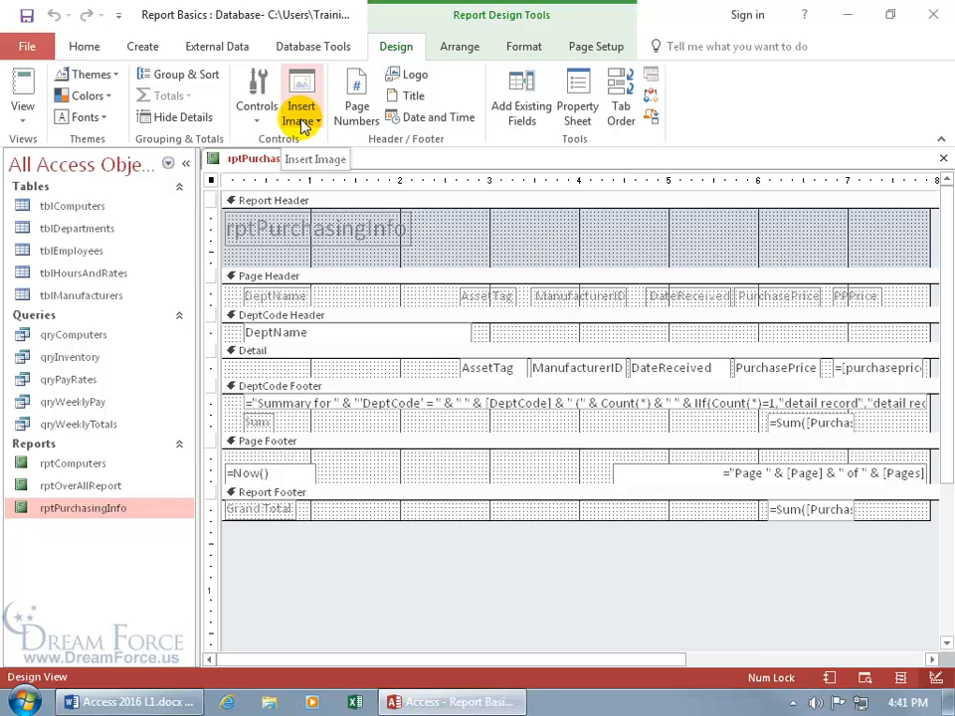
mouse_move(256, 89)
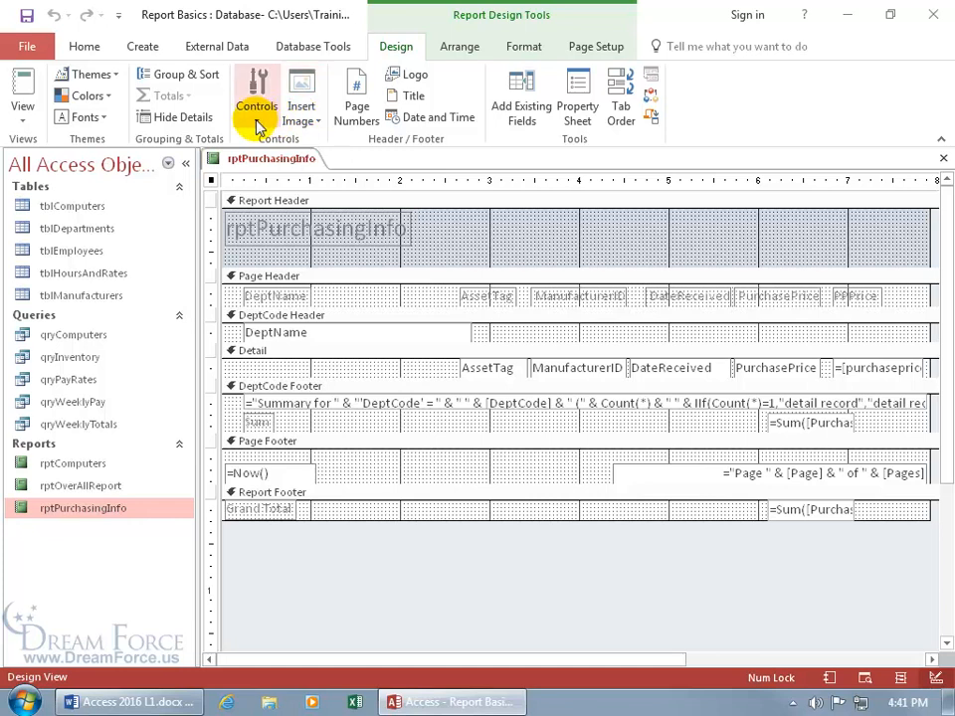
Choose the Image control from the Design tab's Controls gallery
click(257, 107)
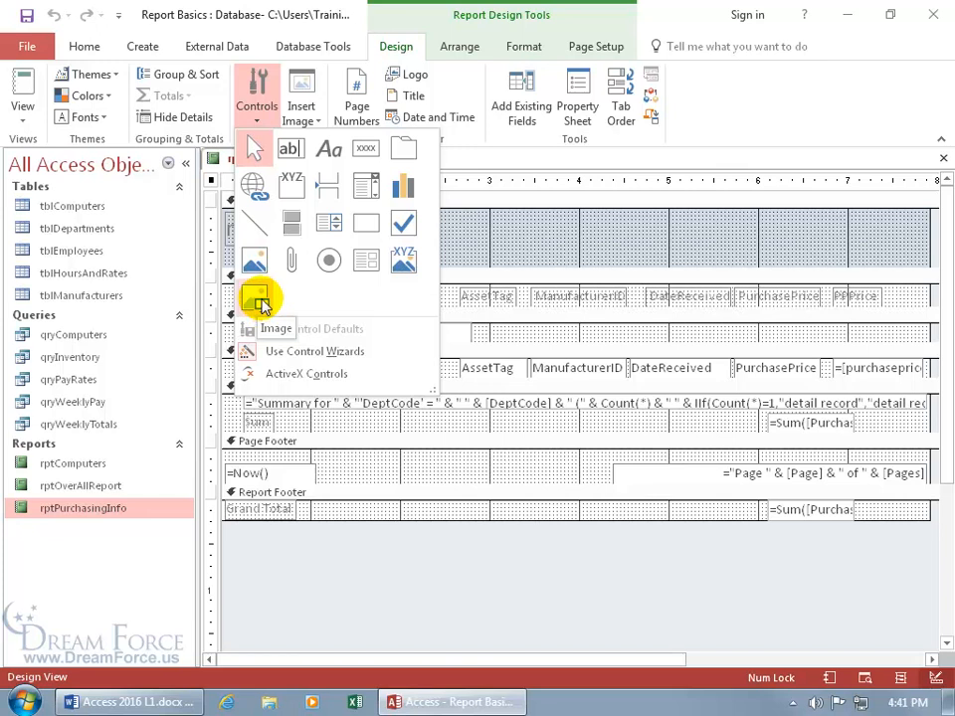
click(256, 294)
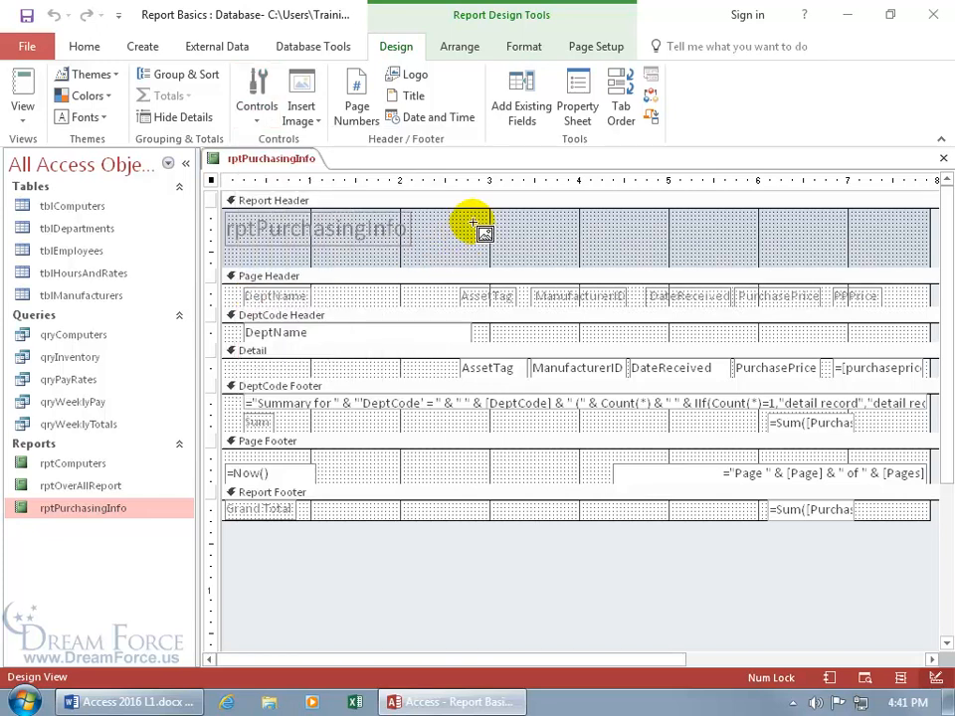
mouse_move(441, 223)
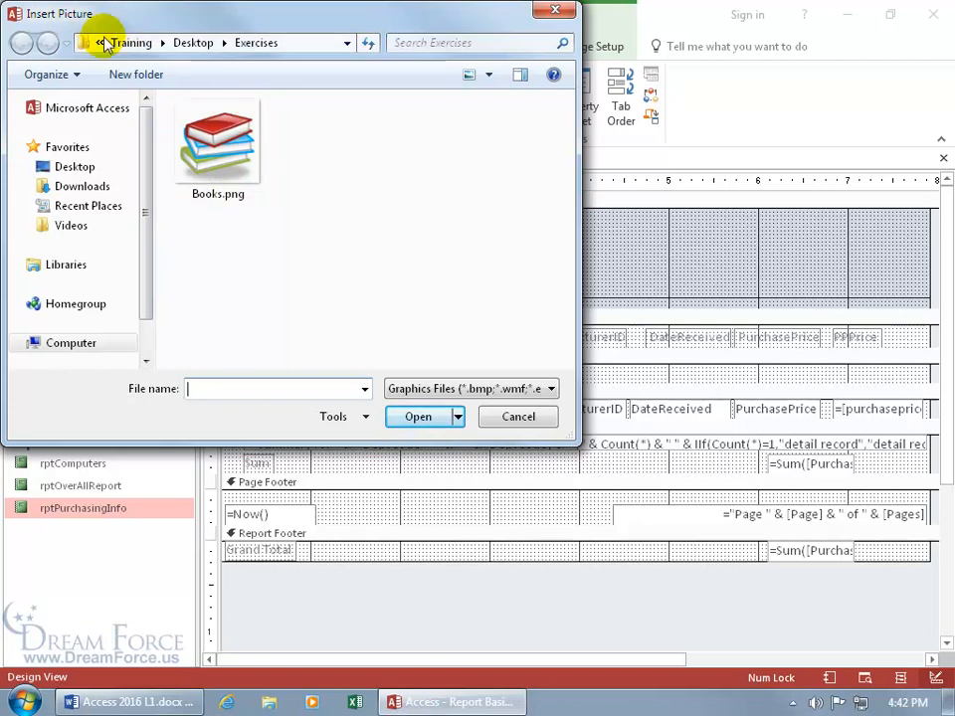
Browse Insert Picture to Desktop\Exercises and show All Files, revealing Books.png
click(76, 168)
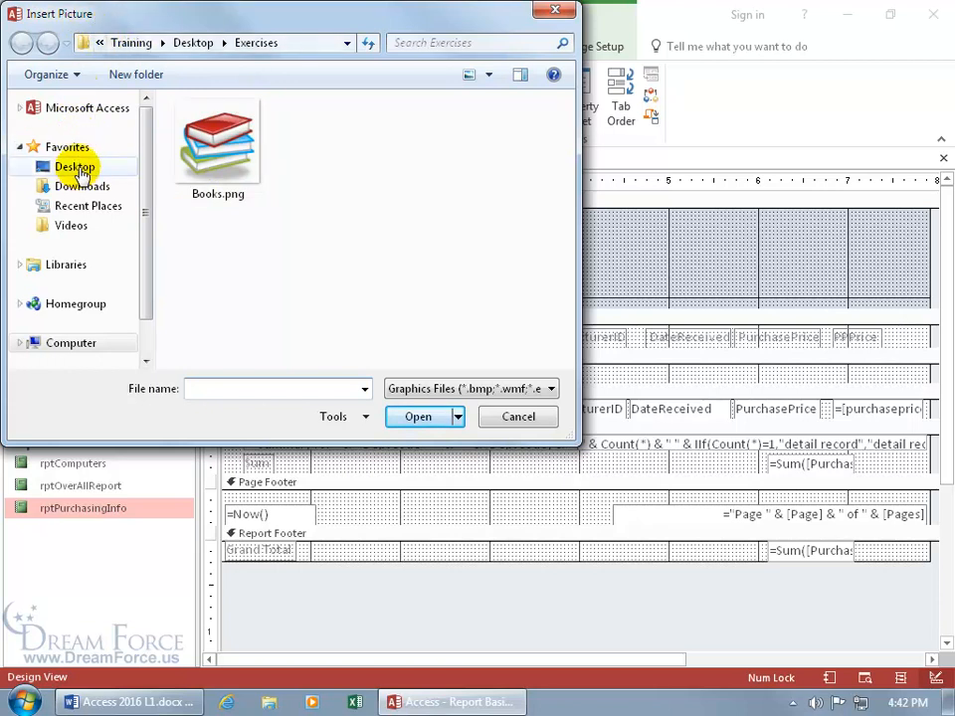
click(75, 168)
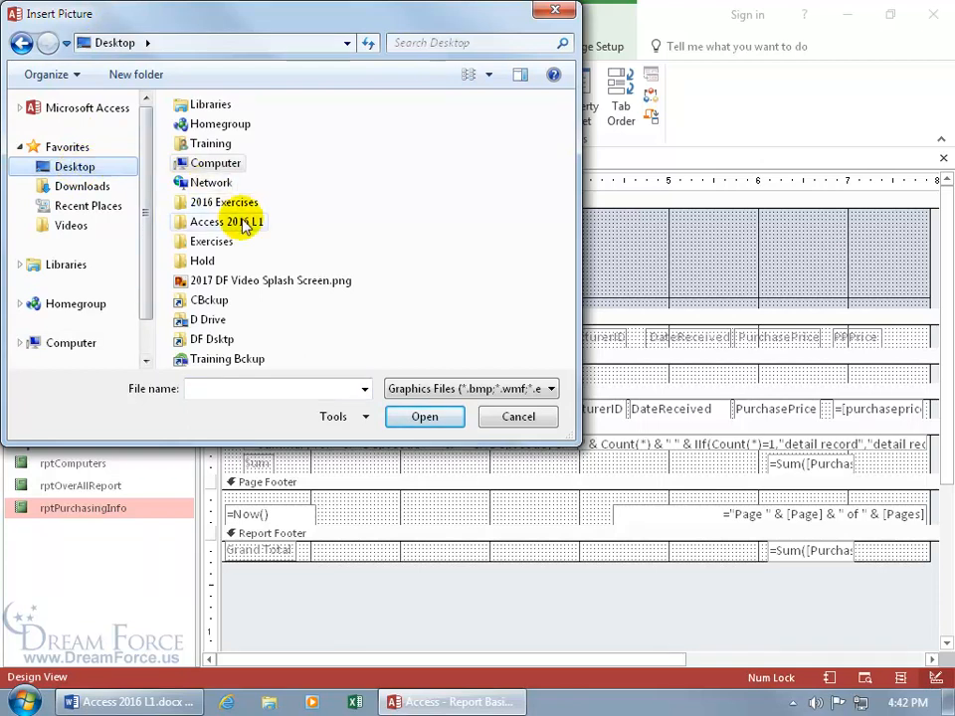
double_click(211, 240)
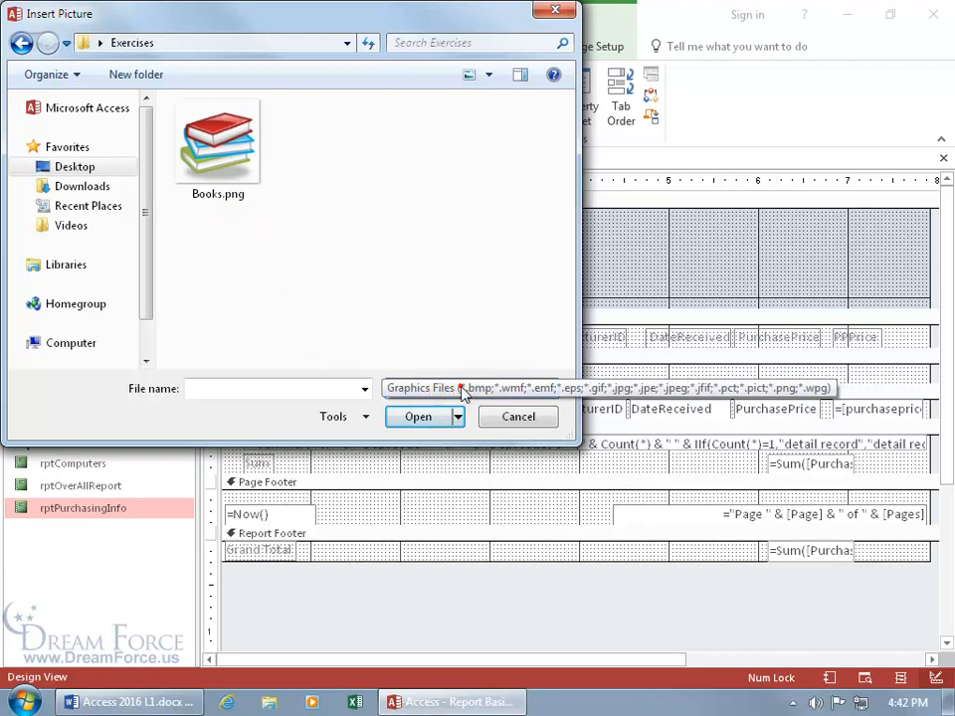
click(467, 388)
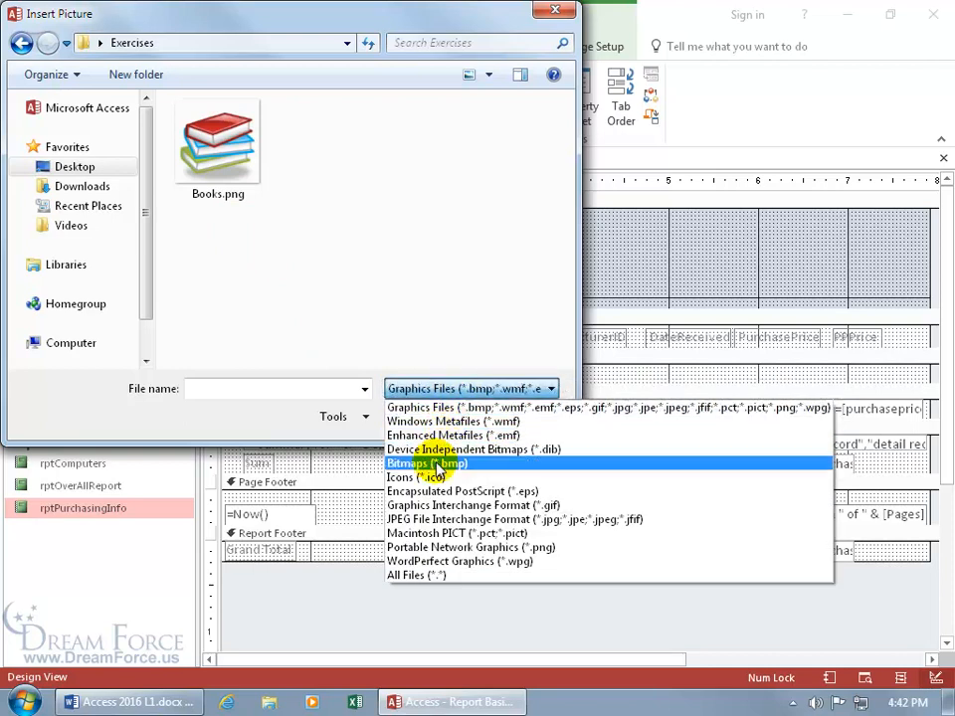
click(426, 462)
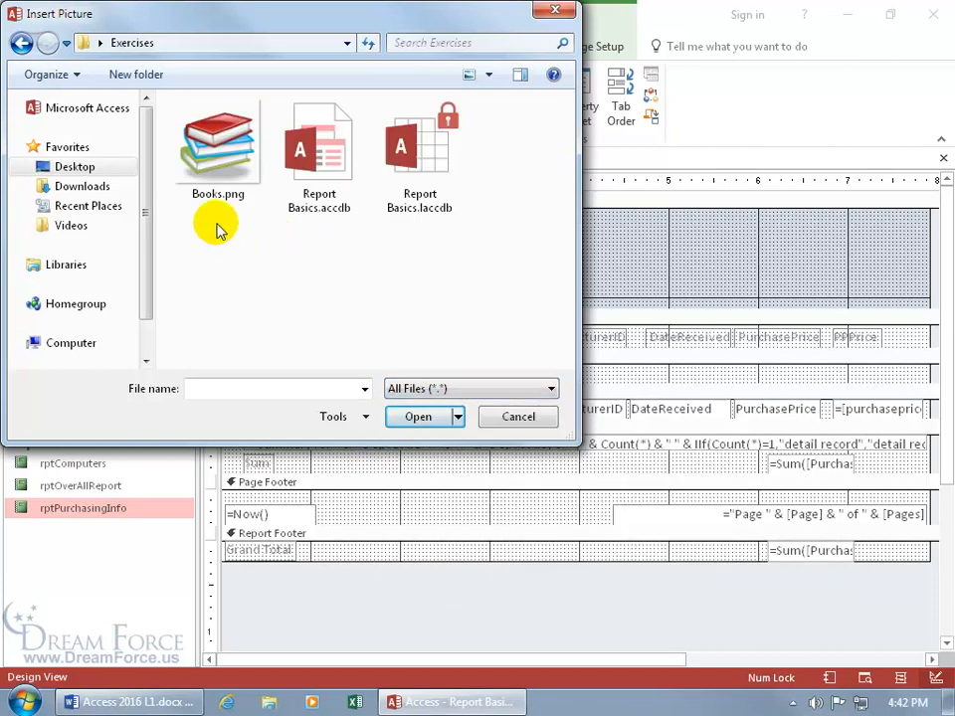
mouse_move(388, 259)
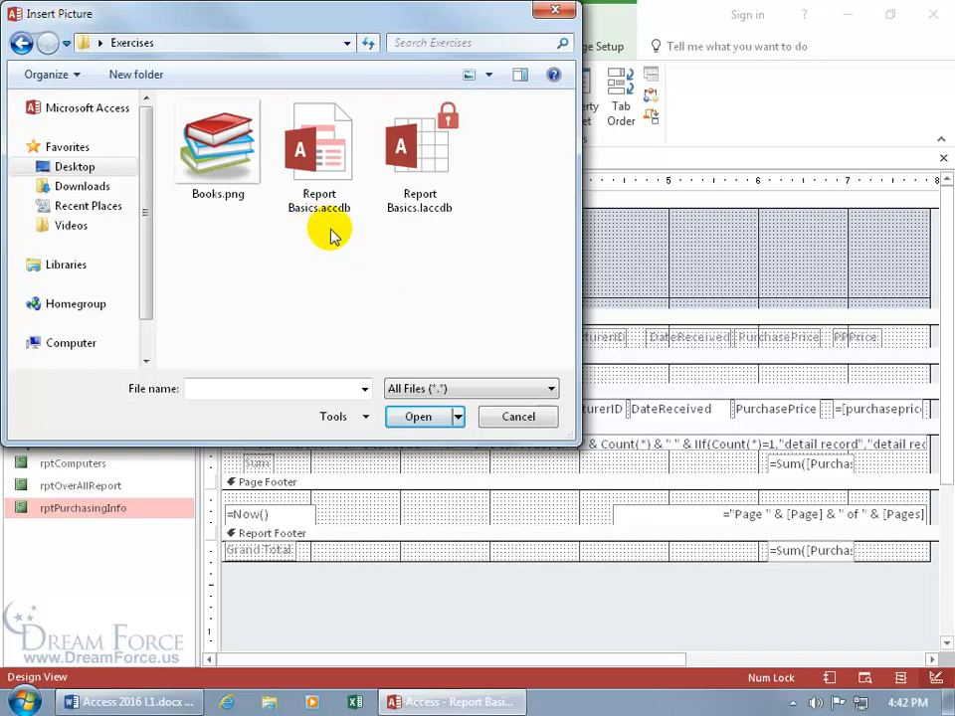
click(219, 144)
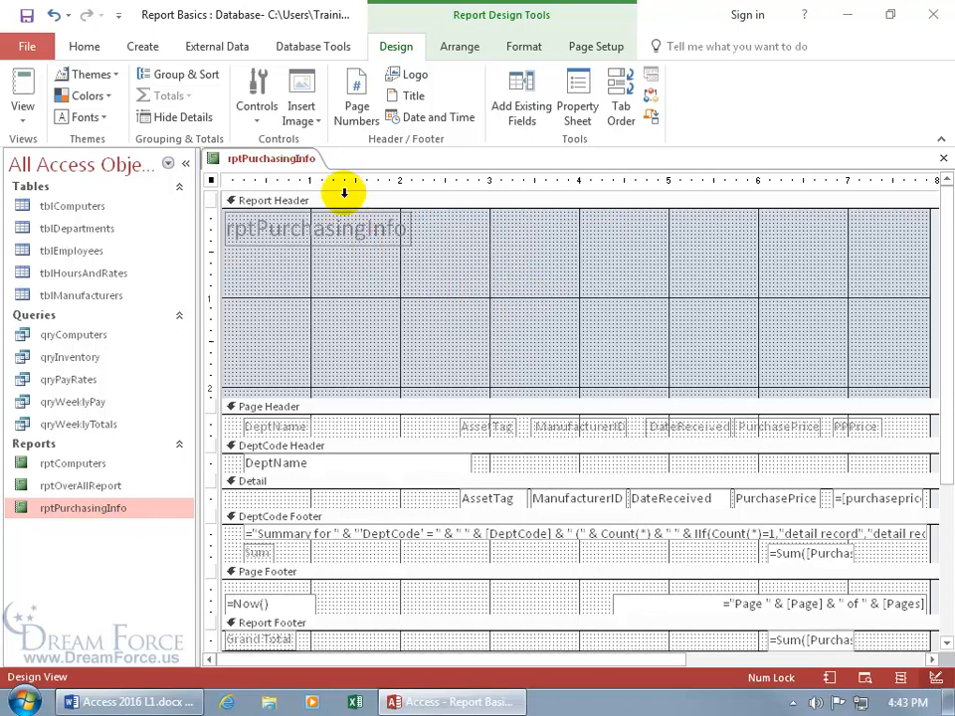
Bring up the Insert Image gallery showing the stored Books picture
click(302, 90)
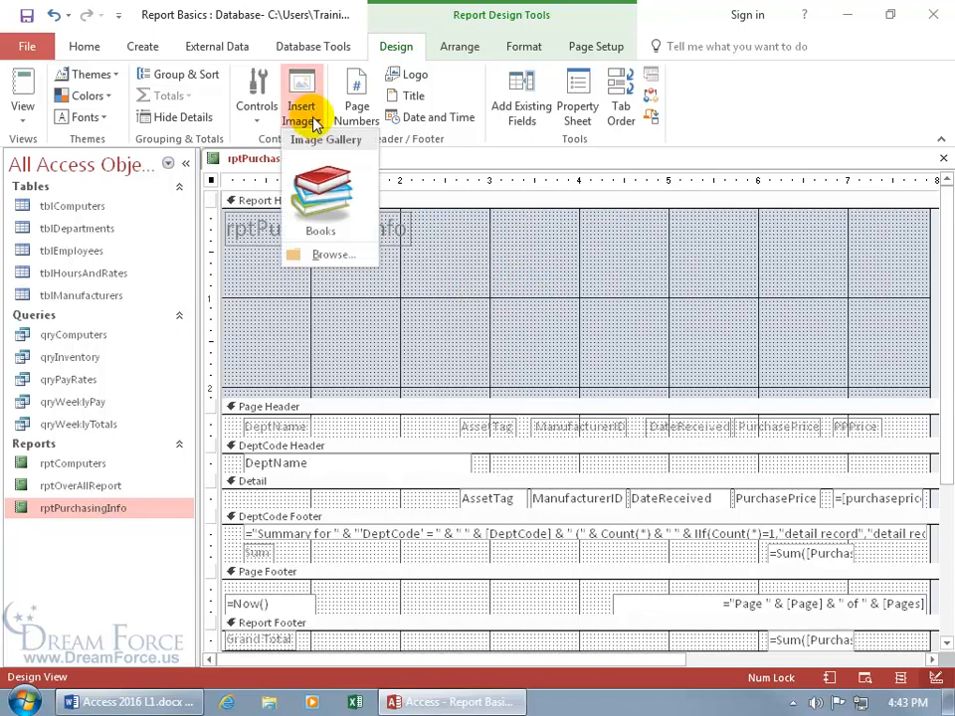
mouse_move(328, 195)
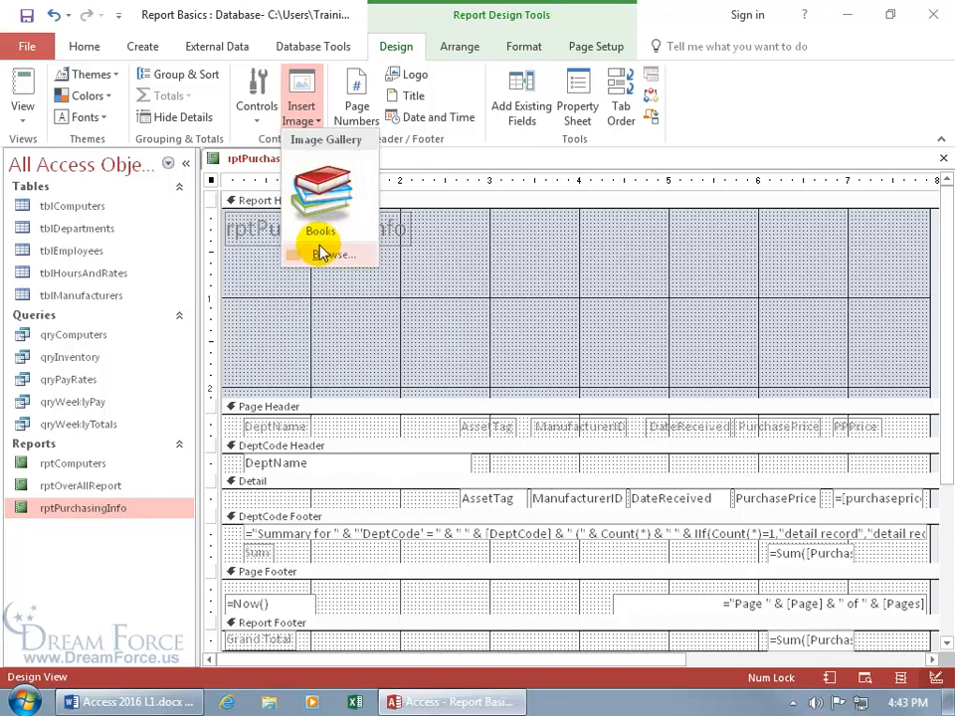
Insert the Books picture into the report header and drag it larger
click(332, 255)
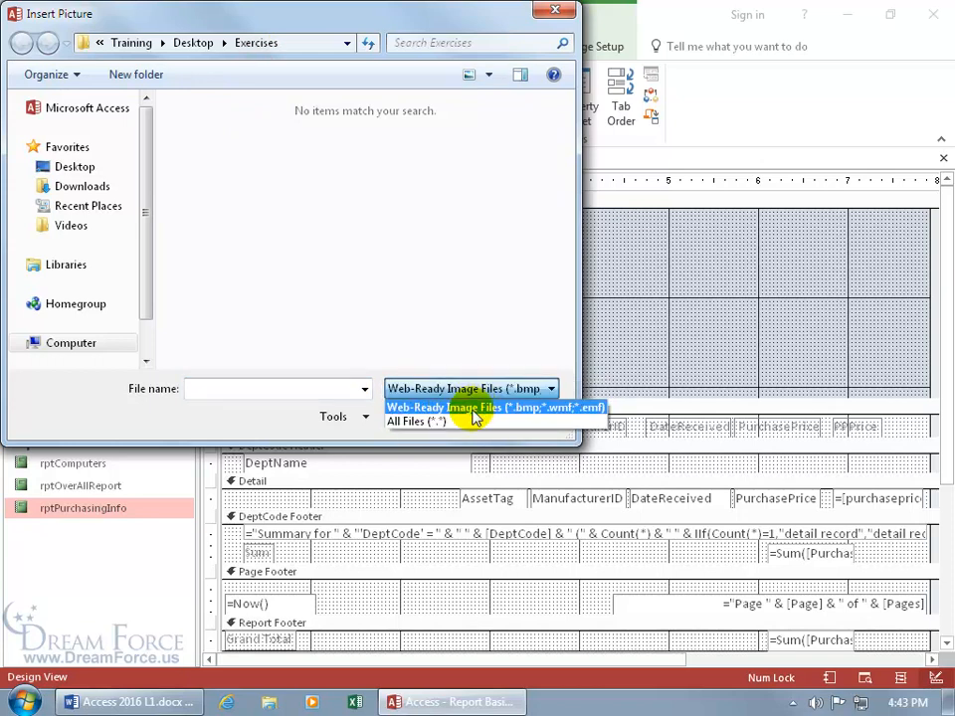
click(416, 422)
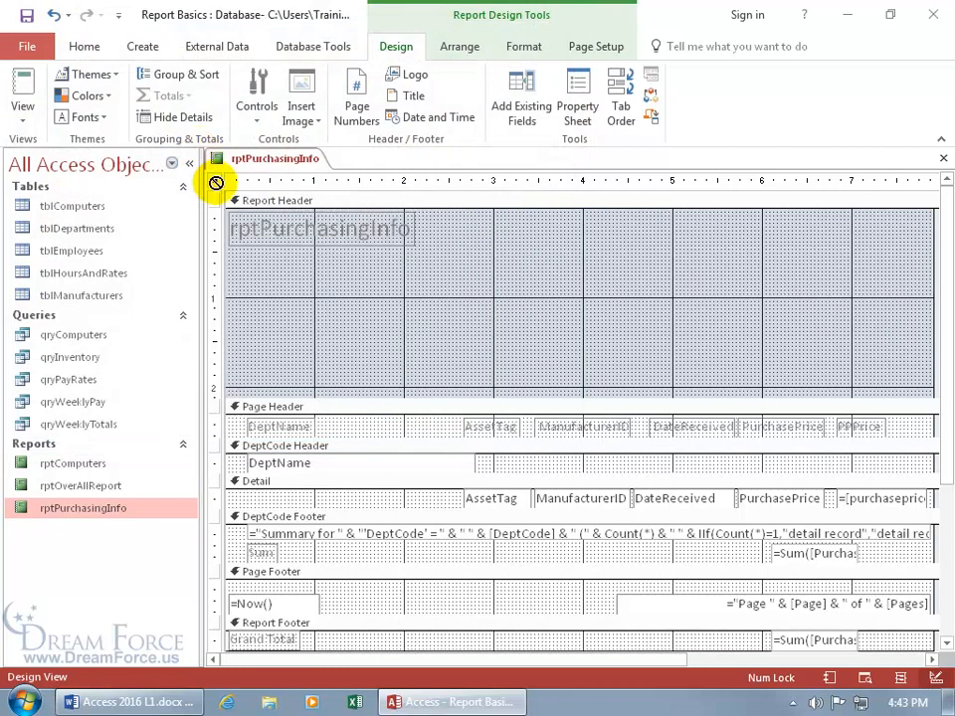
mouse_move(442, 257)
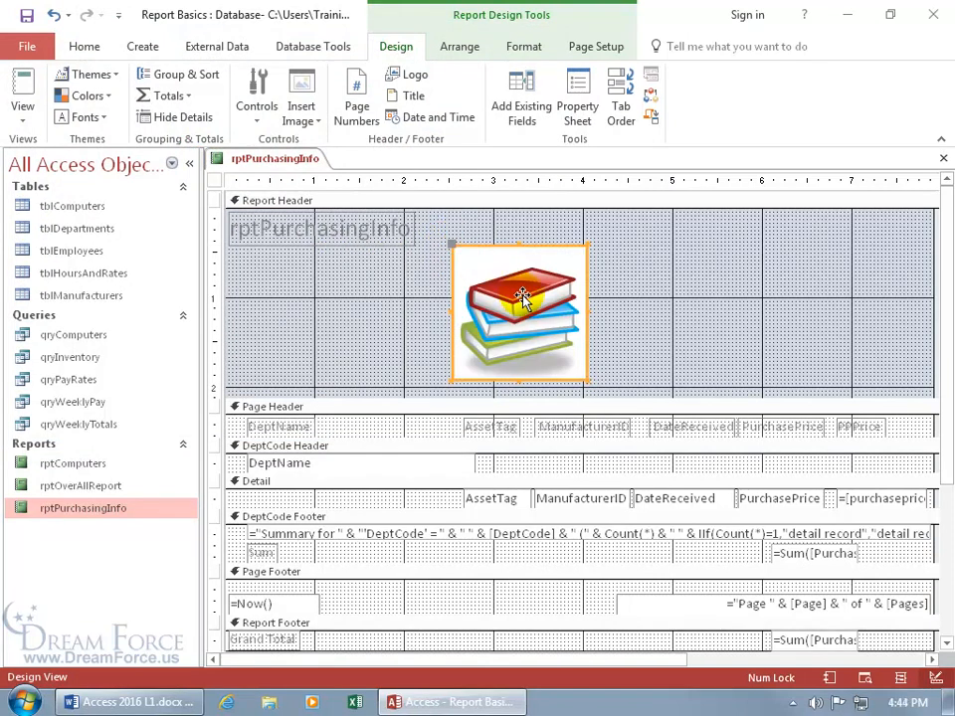
mouse_move(515, 340)
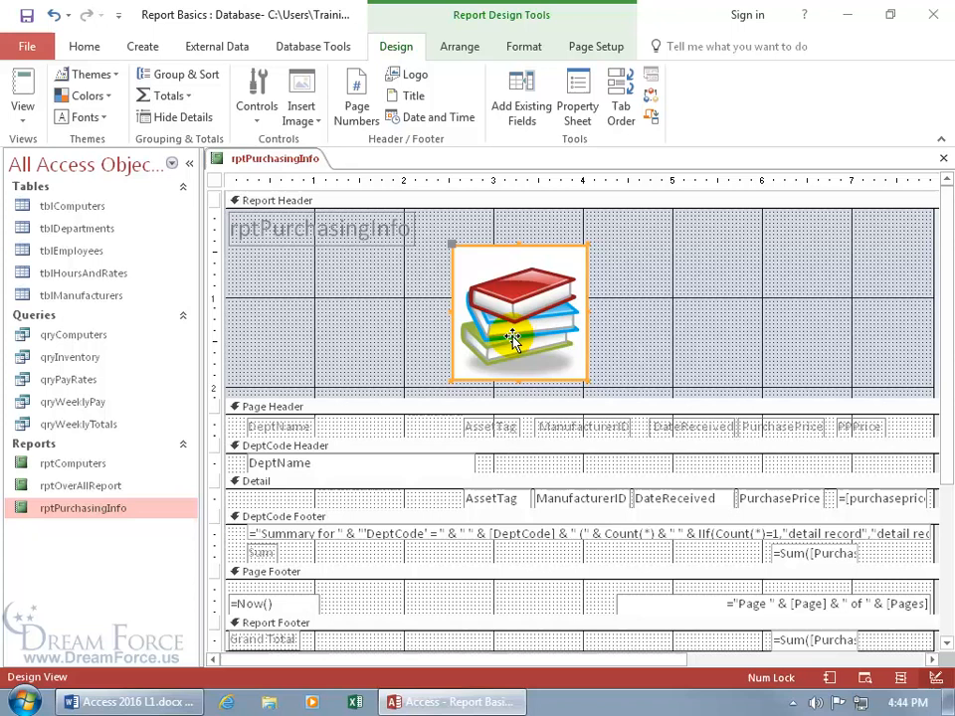
mouse_move(545, 368)
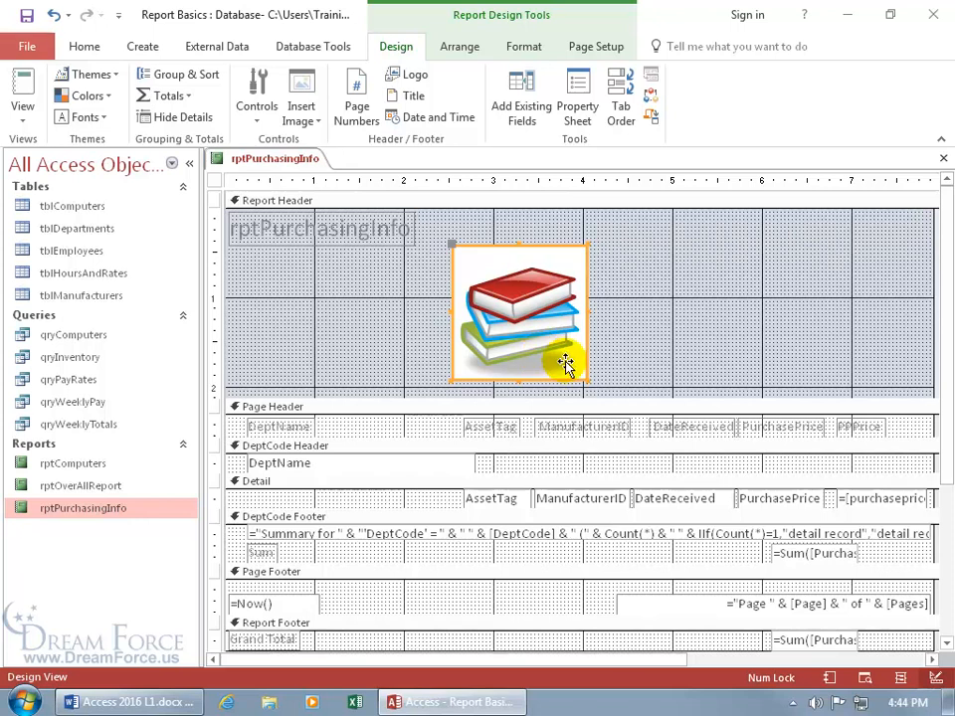
mouse_move(587, 382)
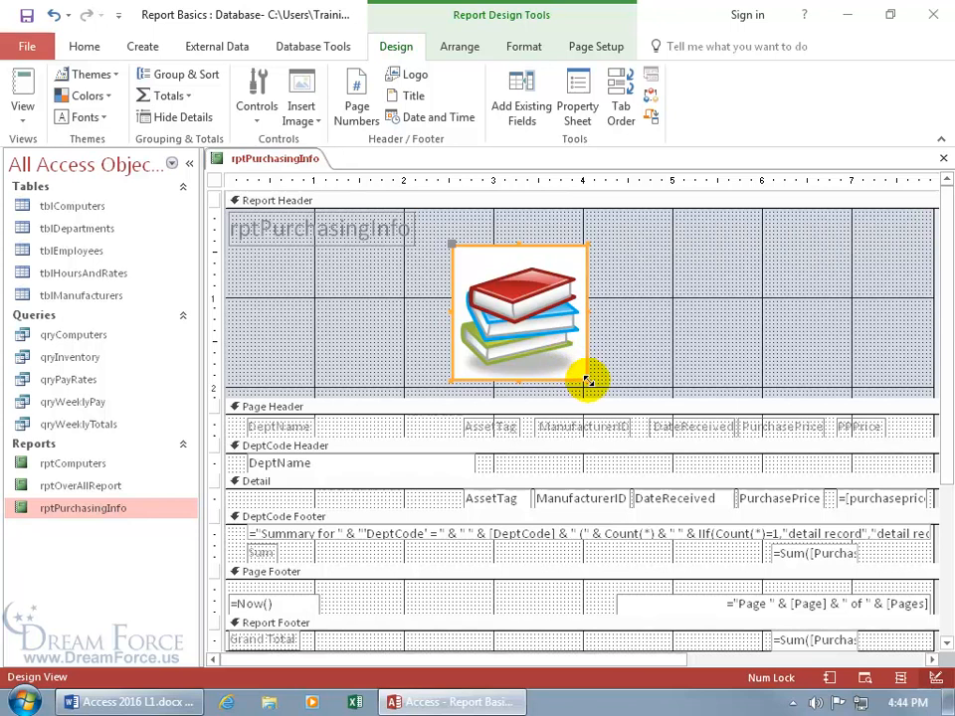
mouse_move(587, 376)
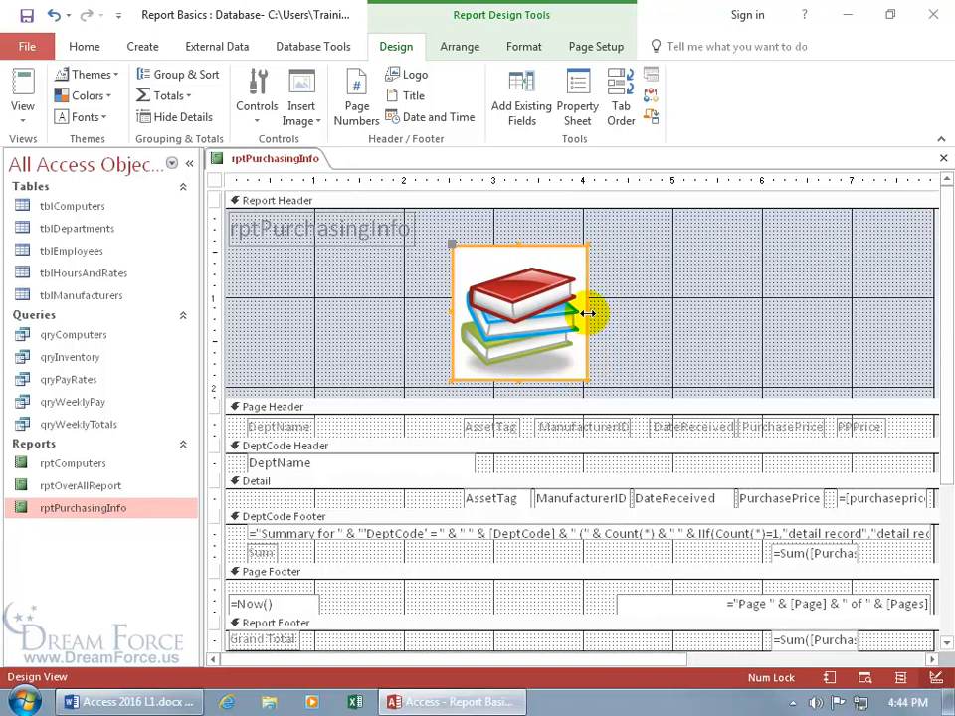
drag(587, 314, 727, 314)
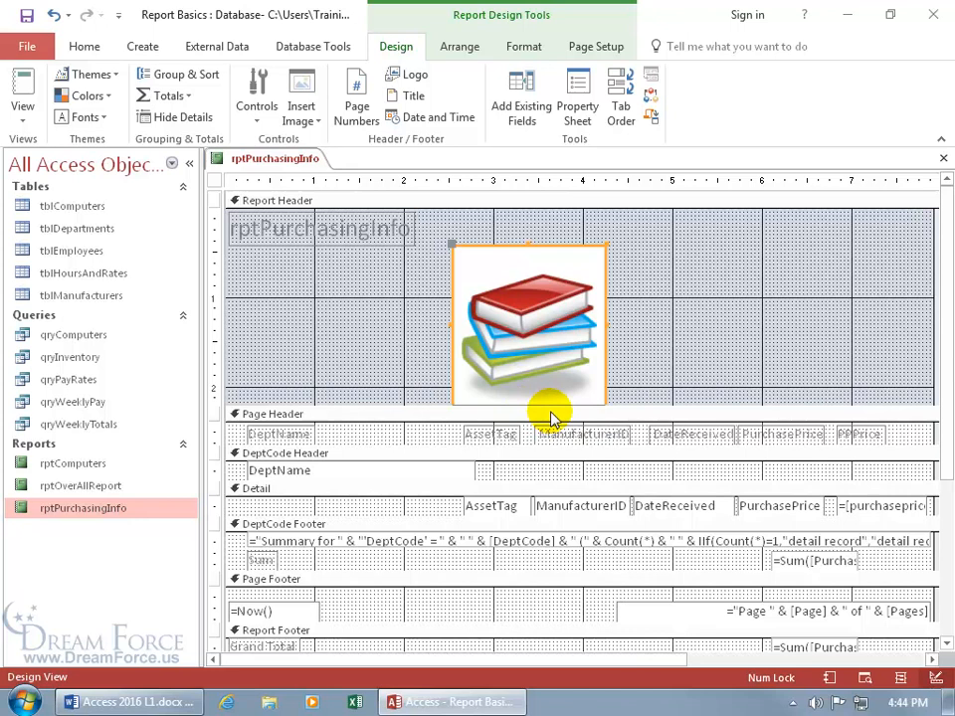
mouse_move(565, 469)
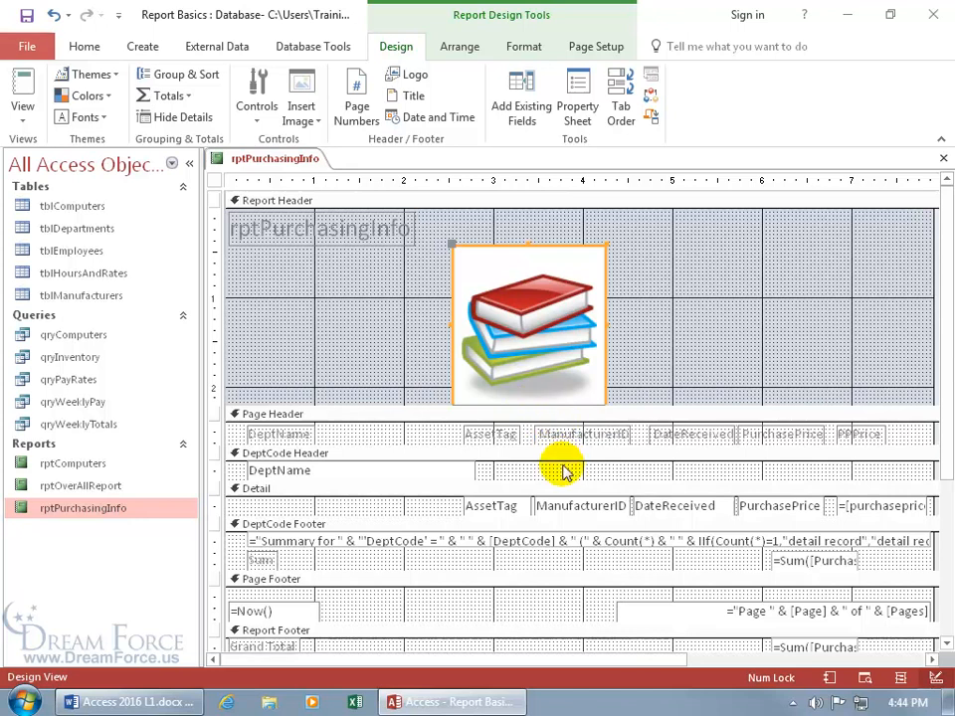
mouse_move(408, 402)
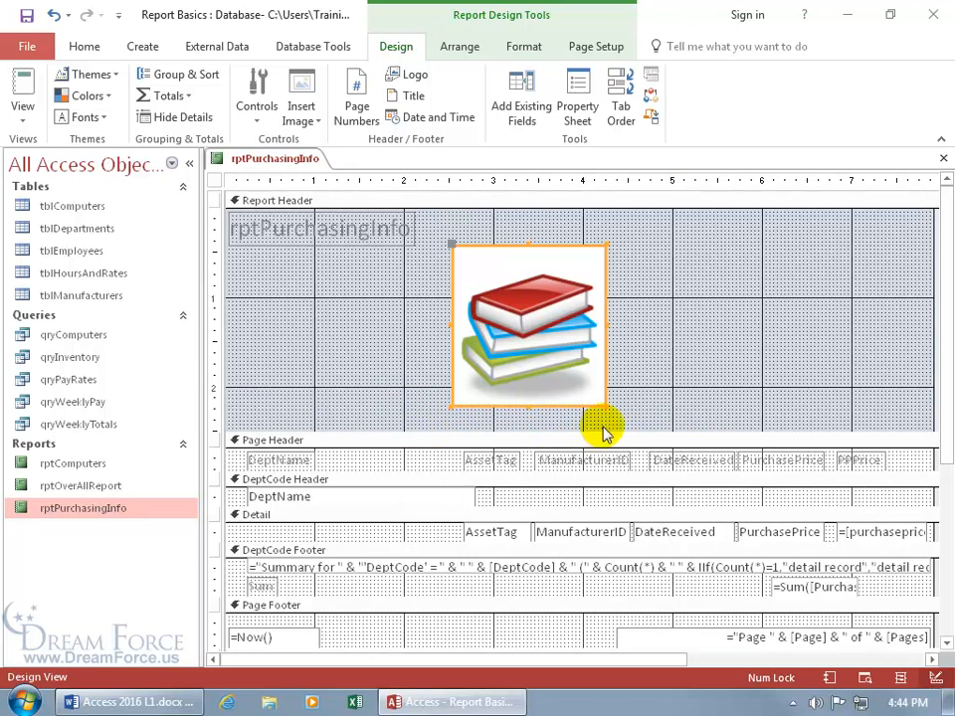
mouse_move(605, 408)
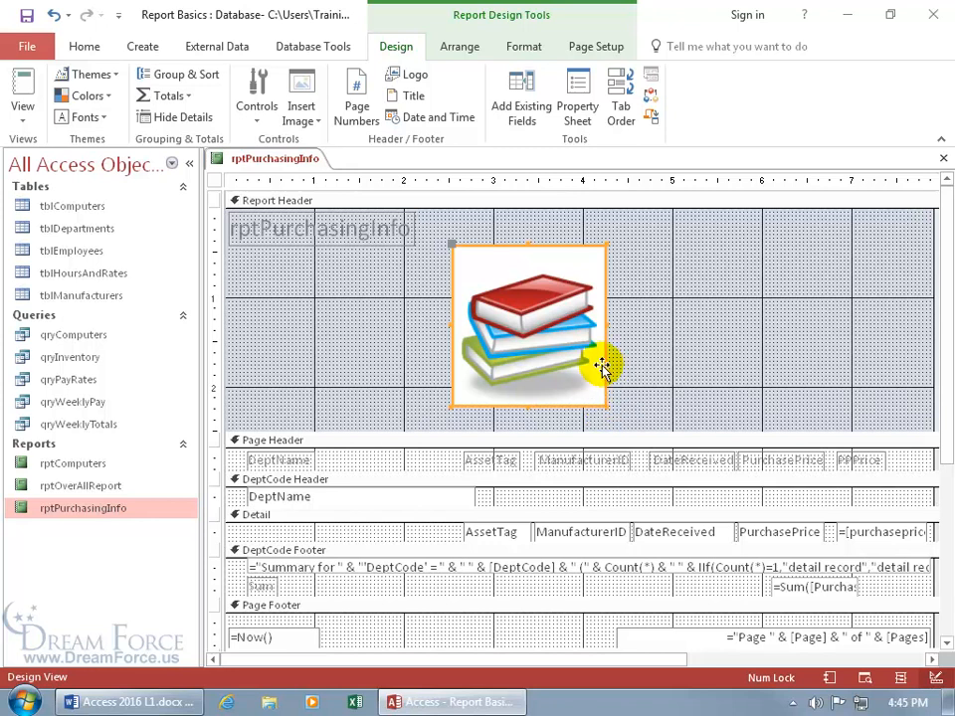
mouse_move(575, 363)
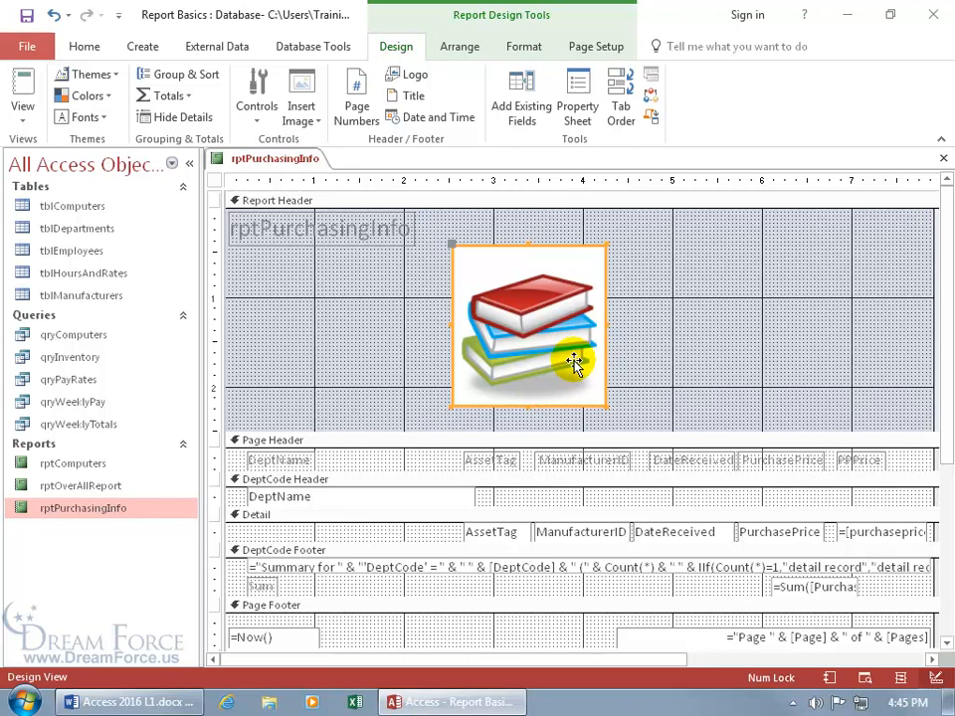
Set the Books image to 1.25" wide in the Property Sheet and move it left under the title
click(577, 95)
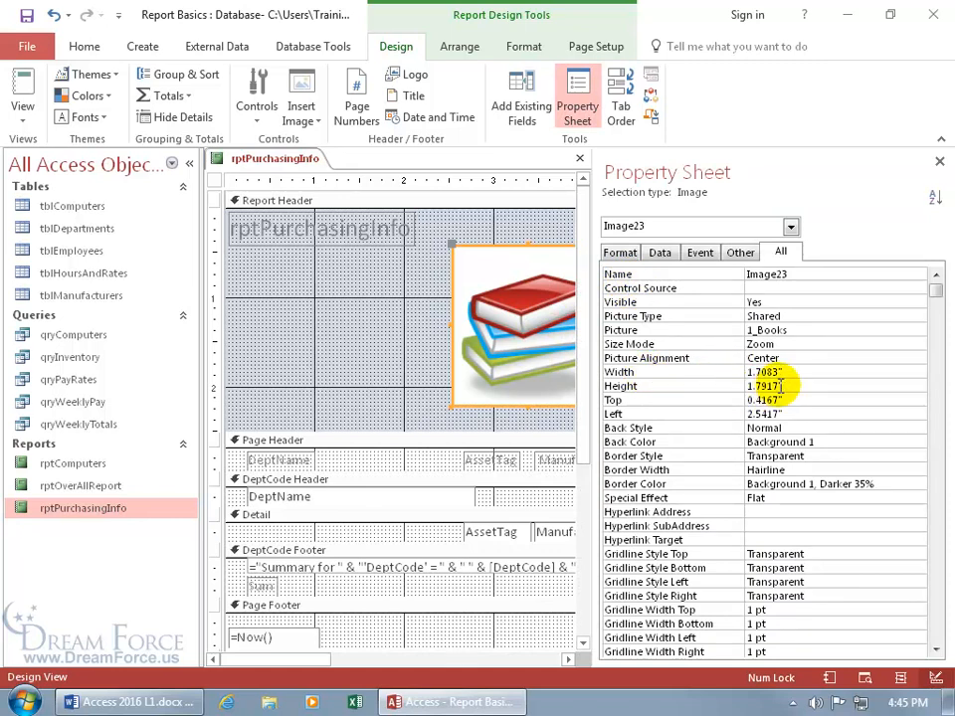
click(780, 372)
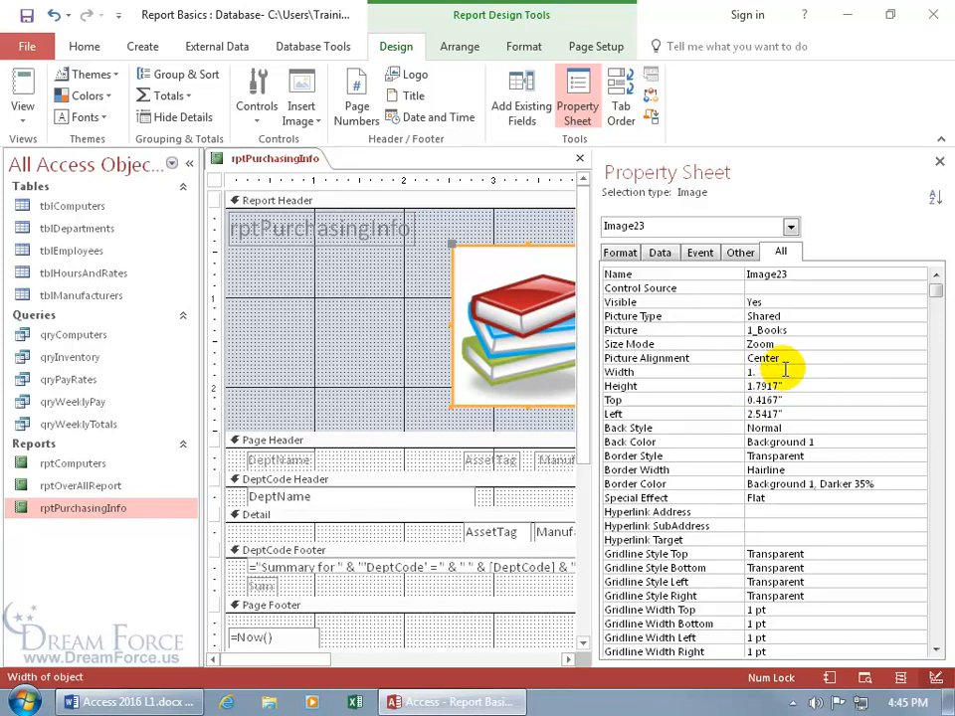
text(1.25")
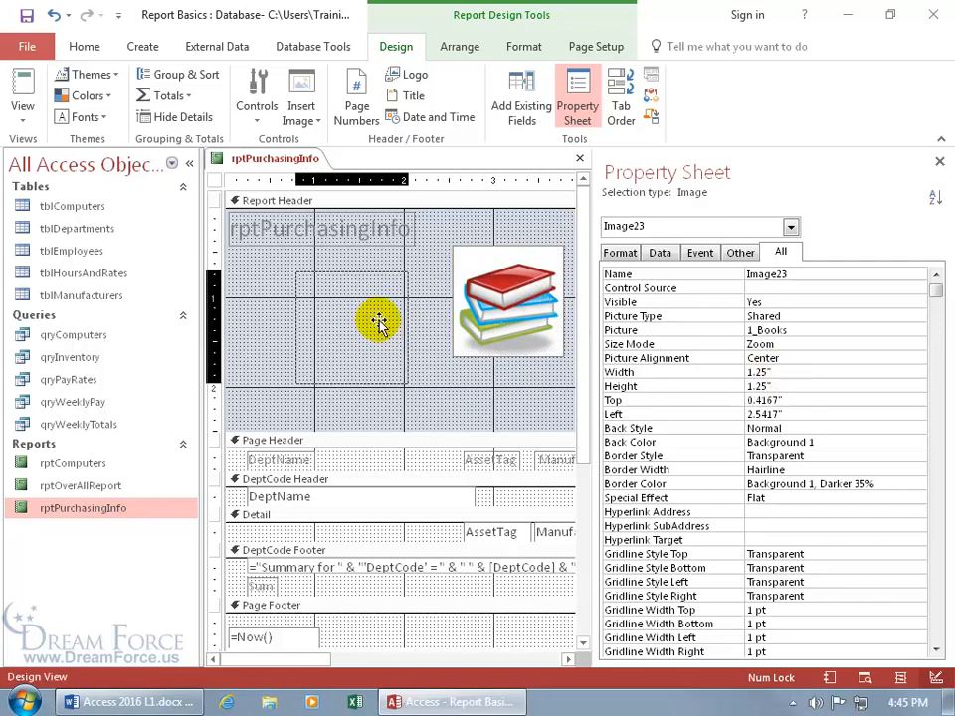
drag(508, 298, 348, 327)
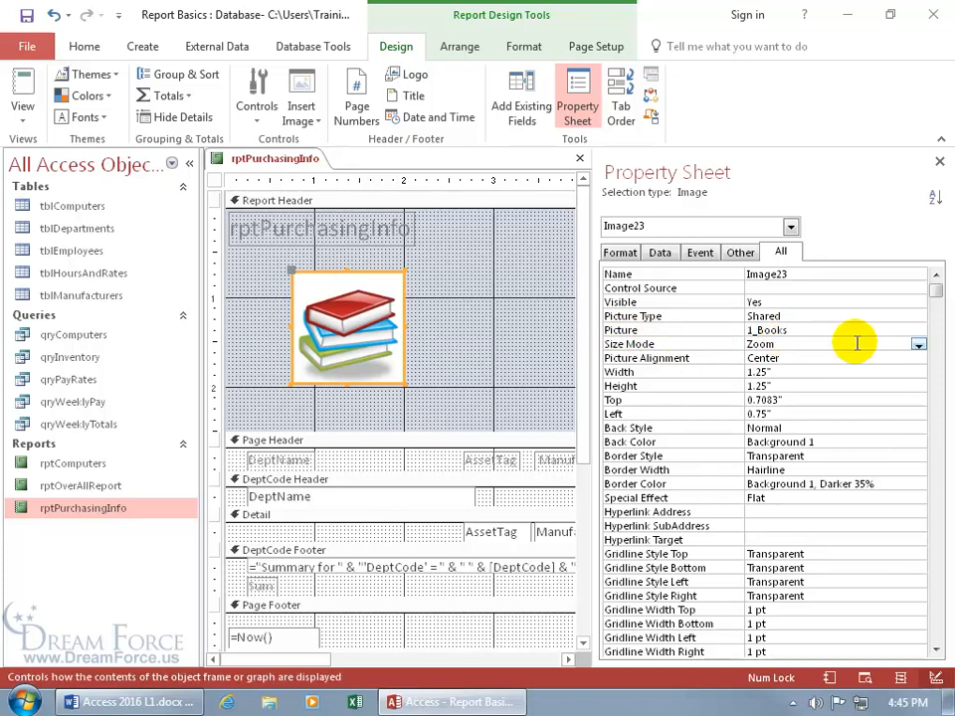
Set the Books image's Size Mode to Stretch so it fills its frame
click(916, 345)
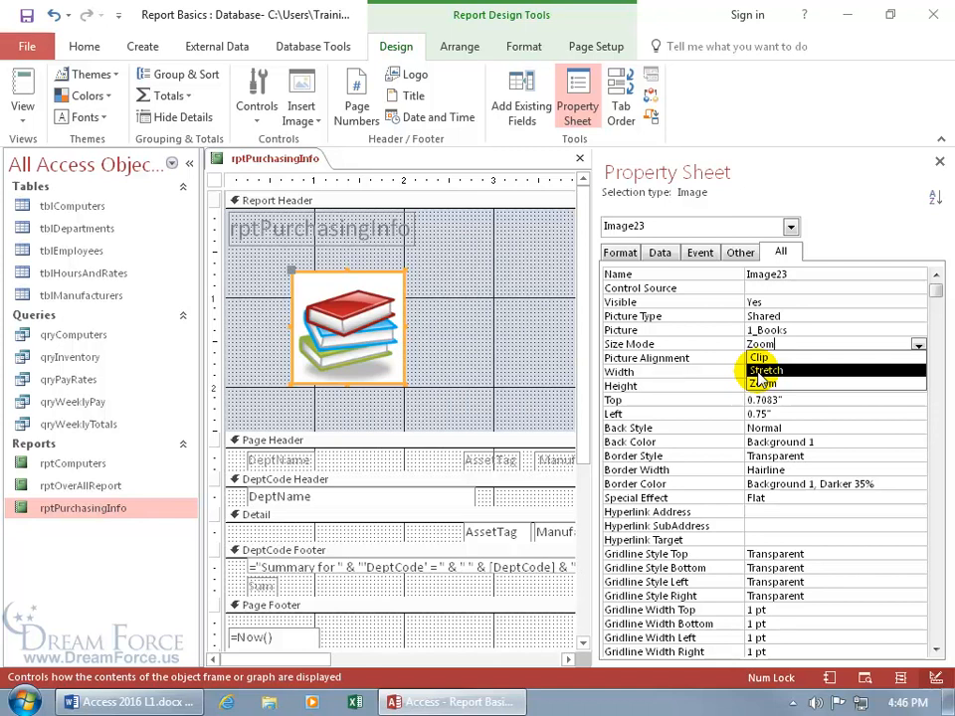
click(758, 342)
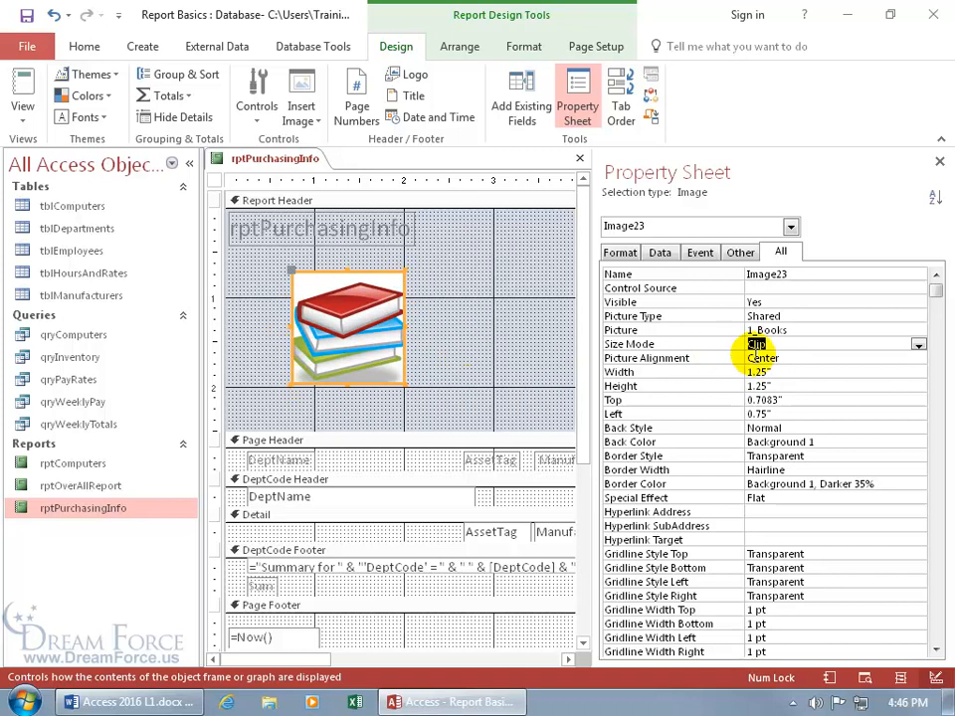
click(917, 342)
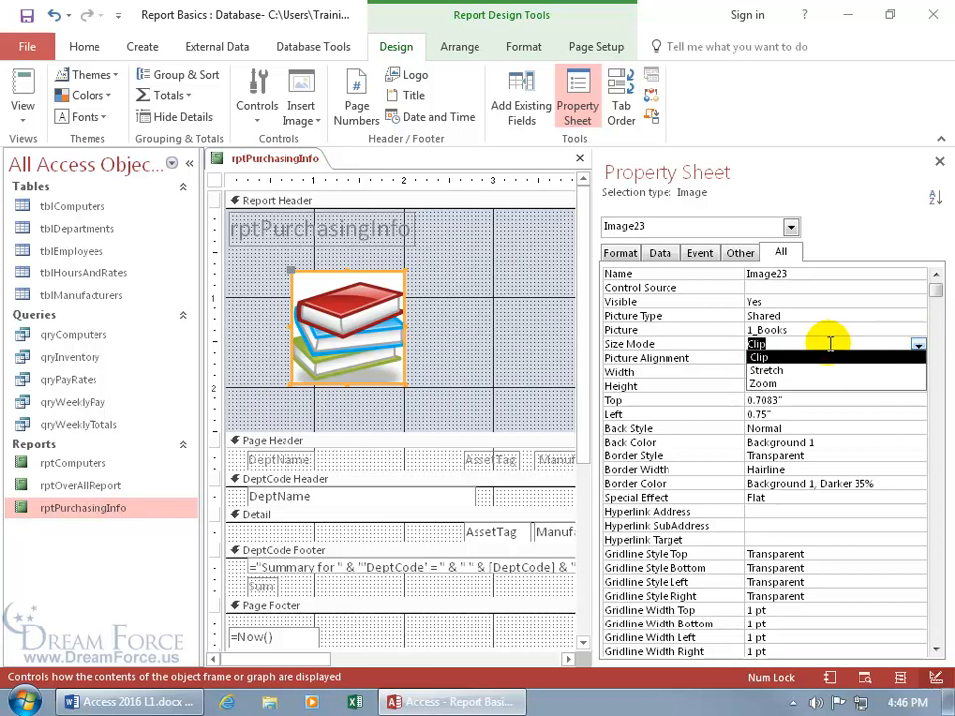
click(764, 357)
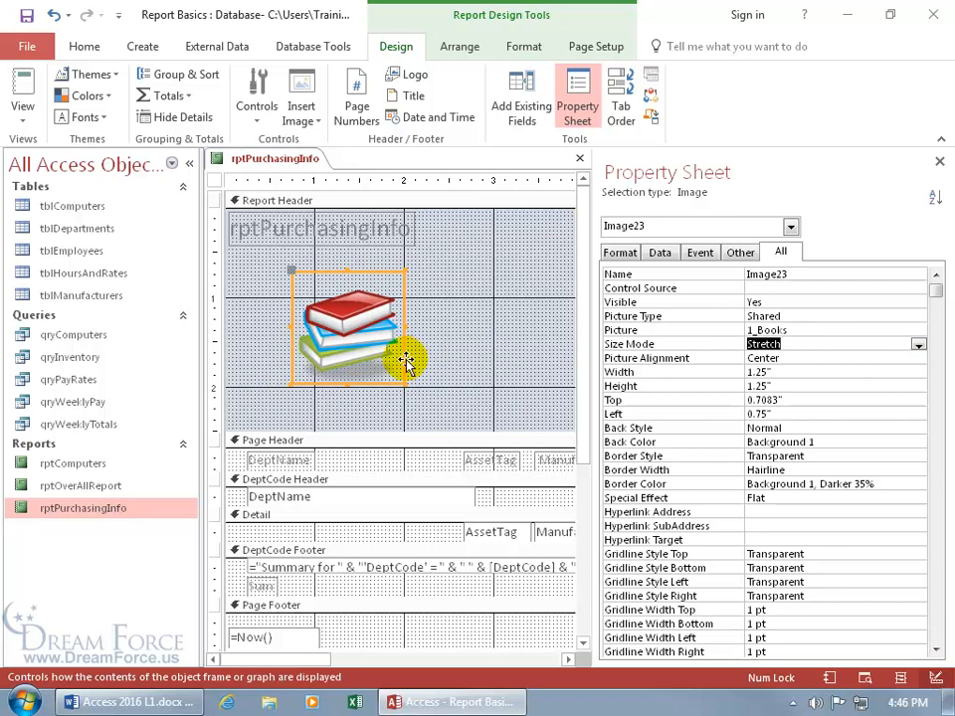
mouse_move(394, 376)
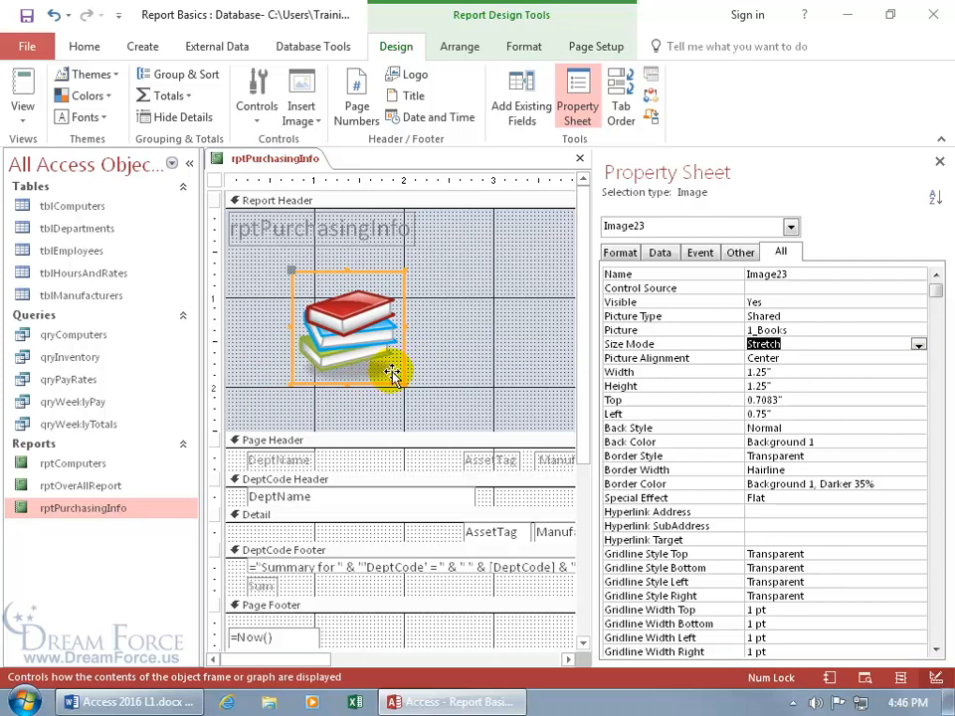
mouse_move(402, 382)
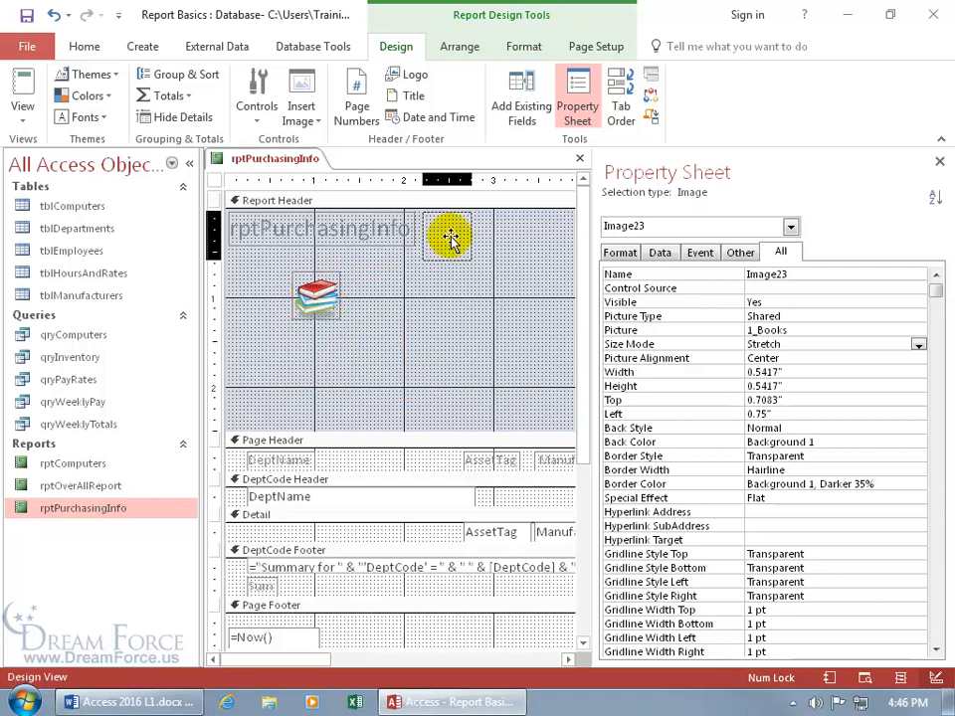
Move the image up beside the title and size it to 0.45" in the Property Sheet
drag(316, 295, 446, 235)
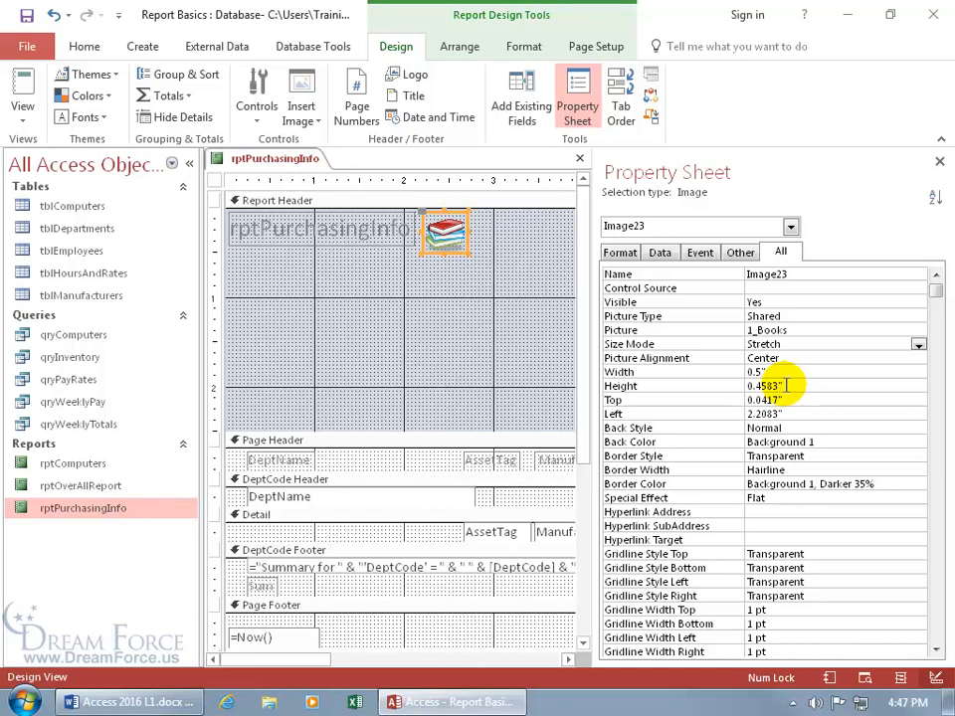
click(786, 386)
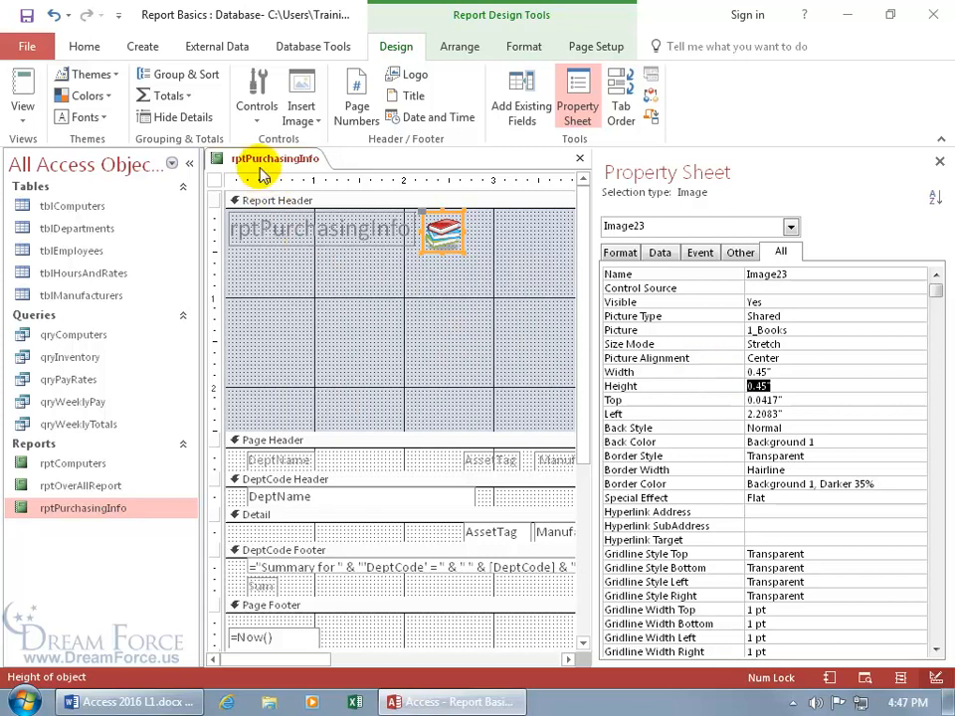
Show rptPurchasingInfo in Print Preview with the small Books image beside the title
right_click(276, 159)
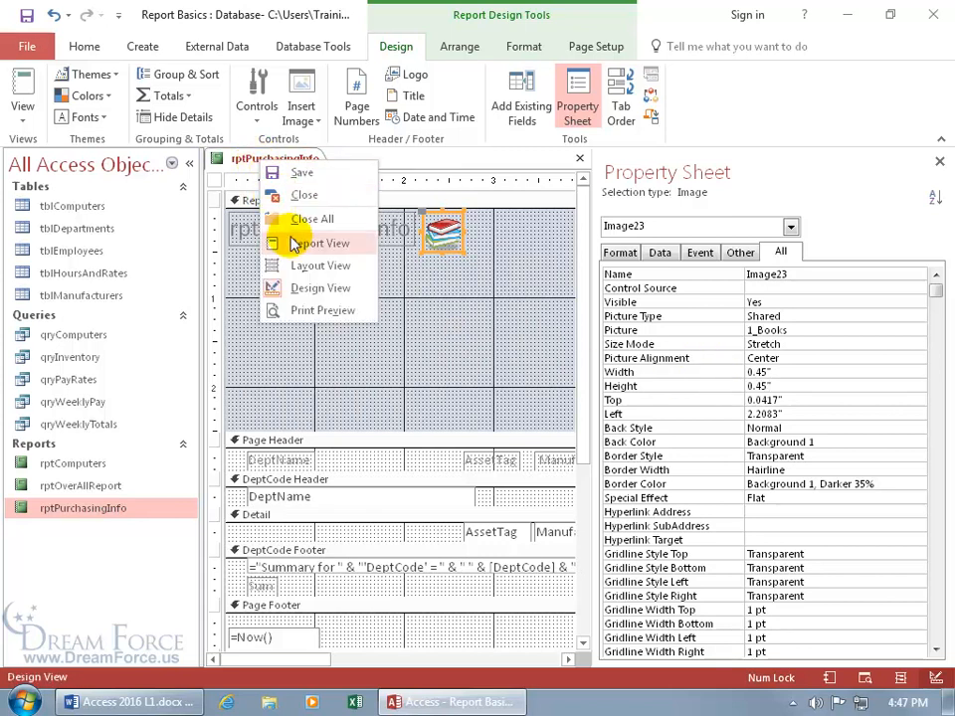
click(322, 310)
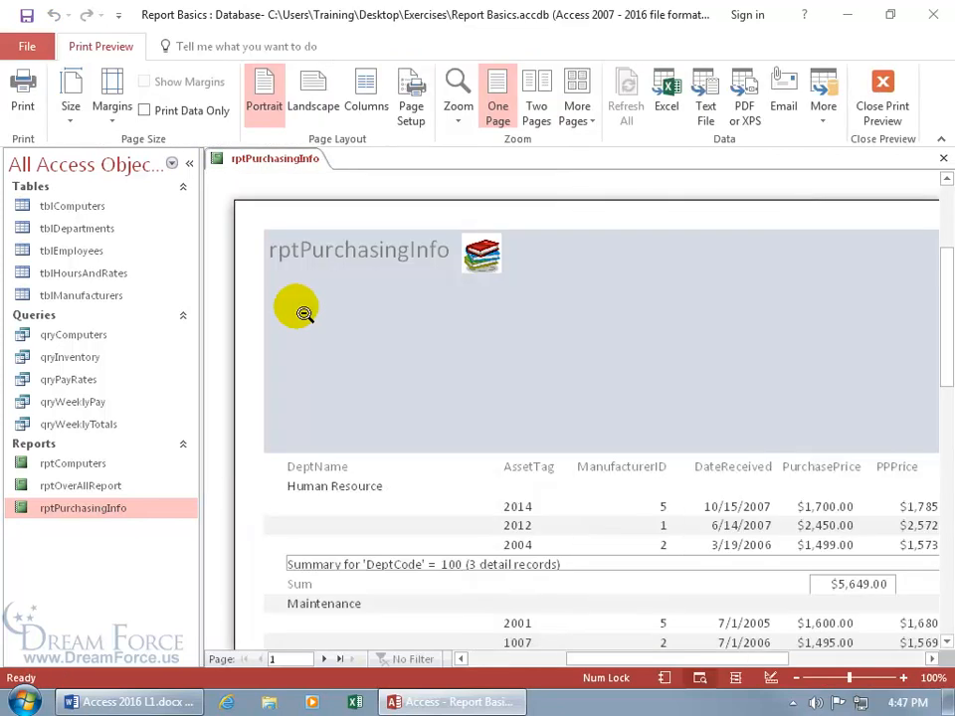
mouse_move(483, 289)
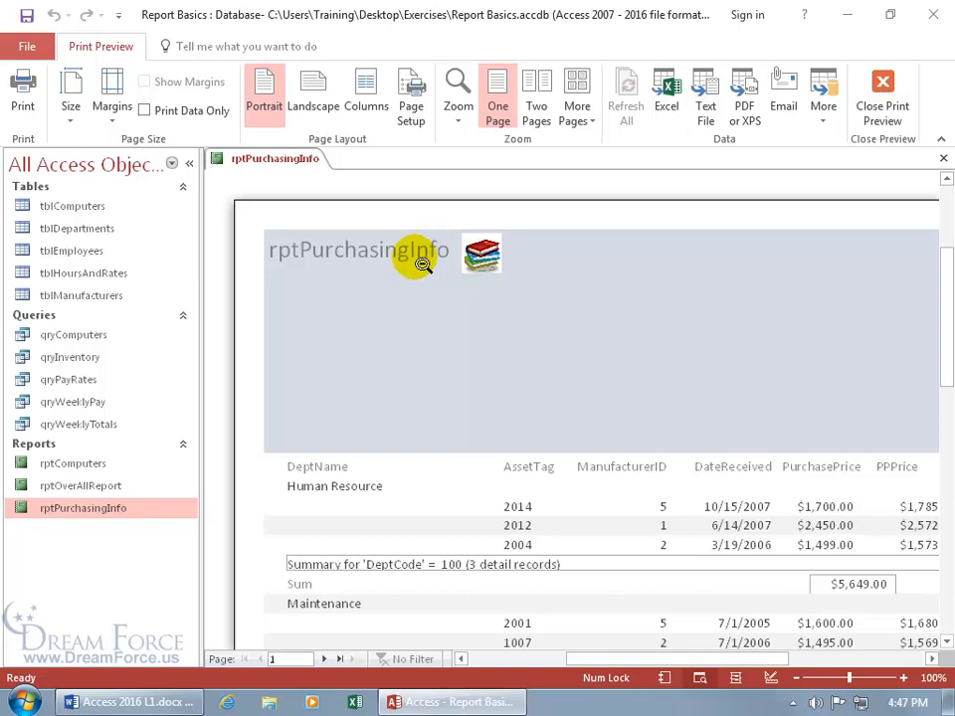
mouse_move(416, 310)
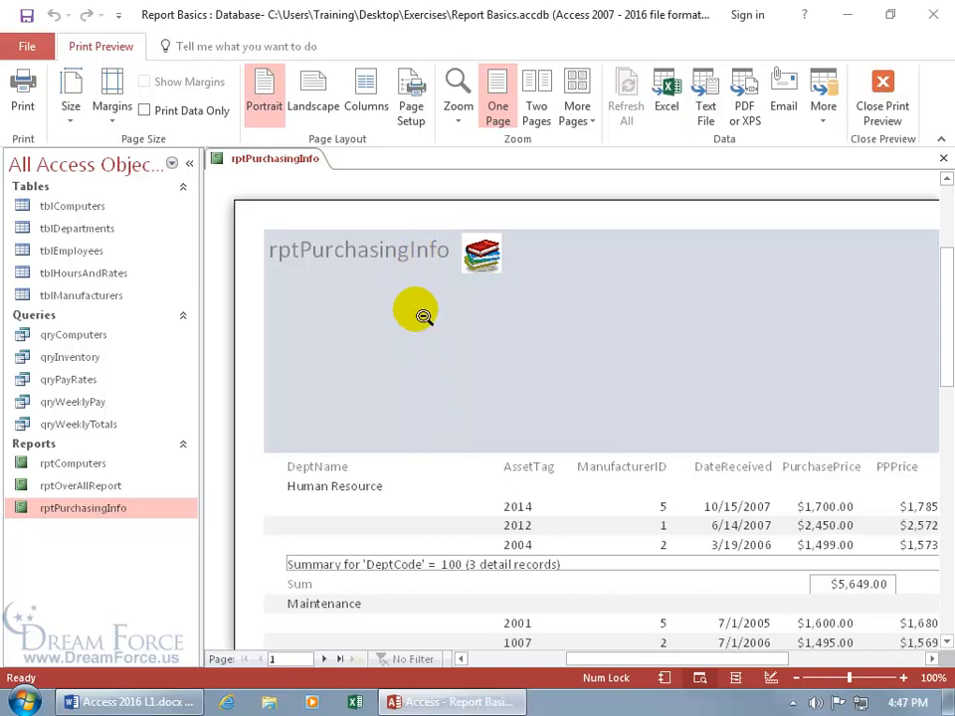
right_click(414, 311)
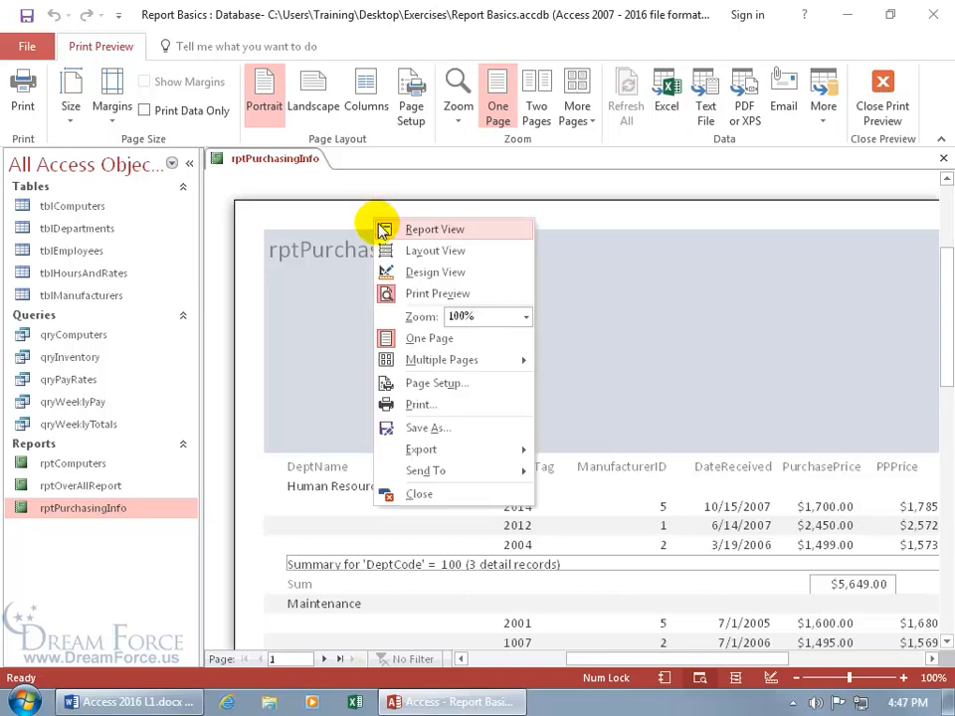
Return to Design View, close the Property Sheet, shrink the header and show Report View
click(434, 271)
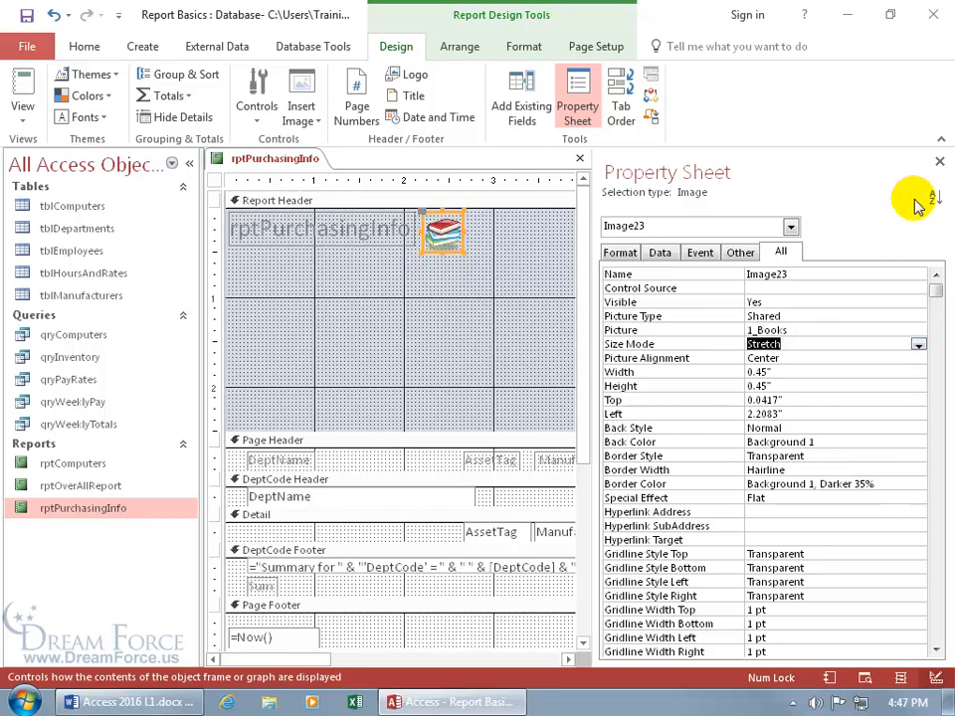
click(577, 95)
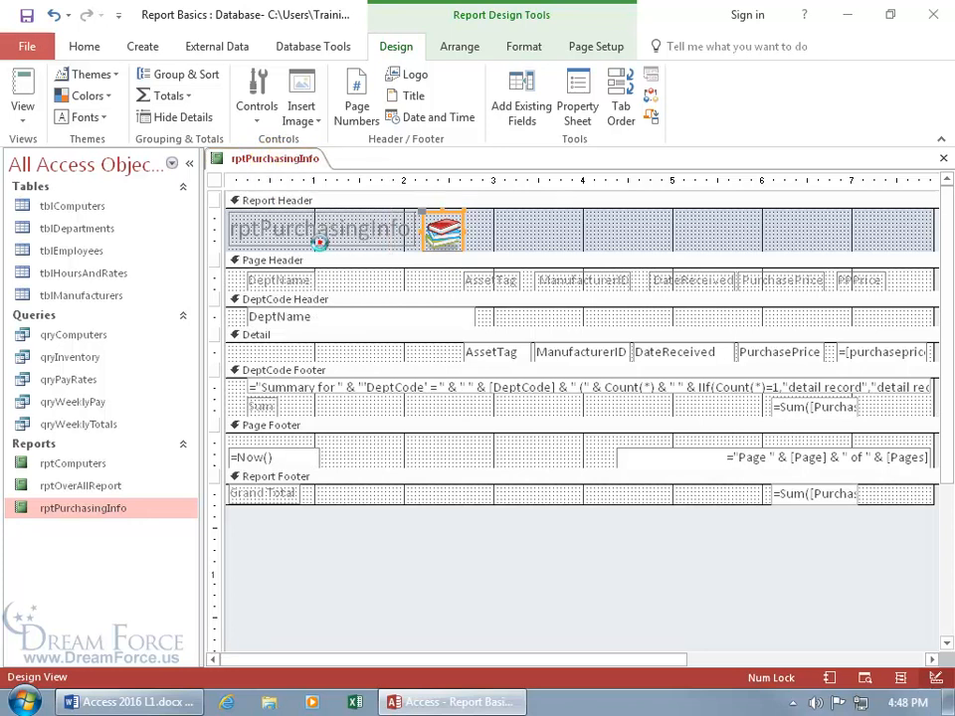
click(22, 96)
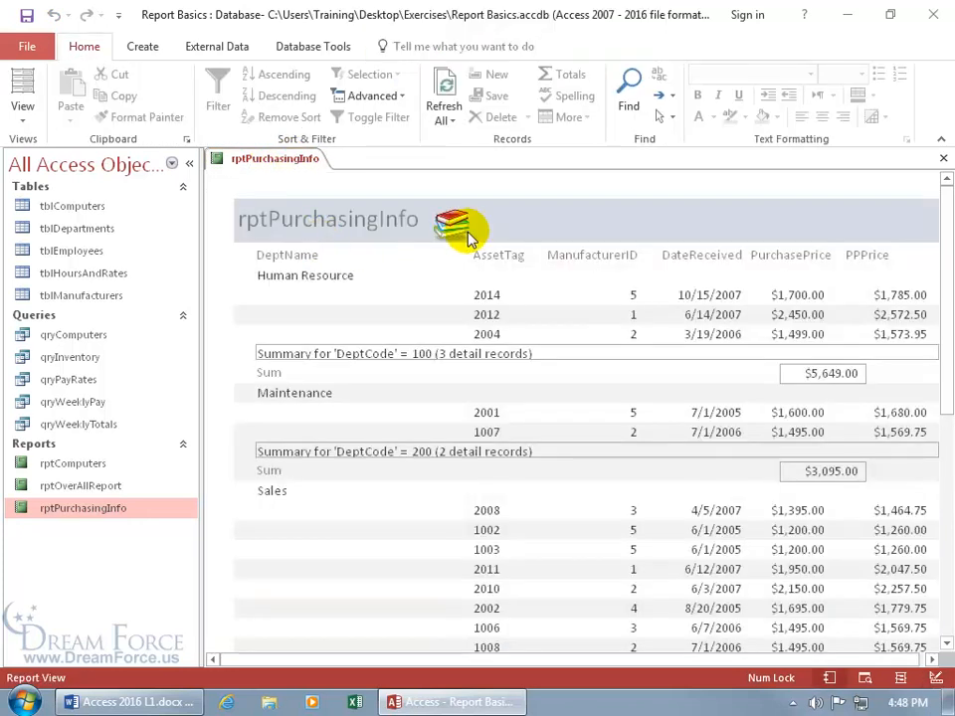
mouse_move(438, 217)
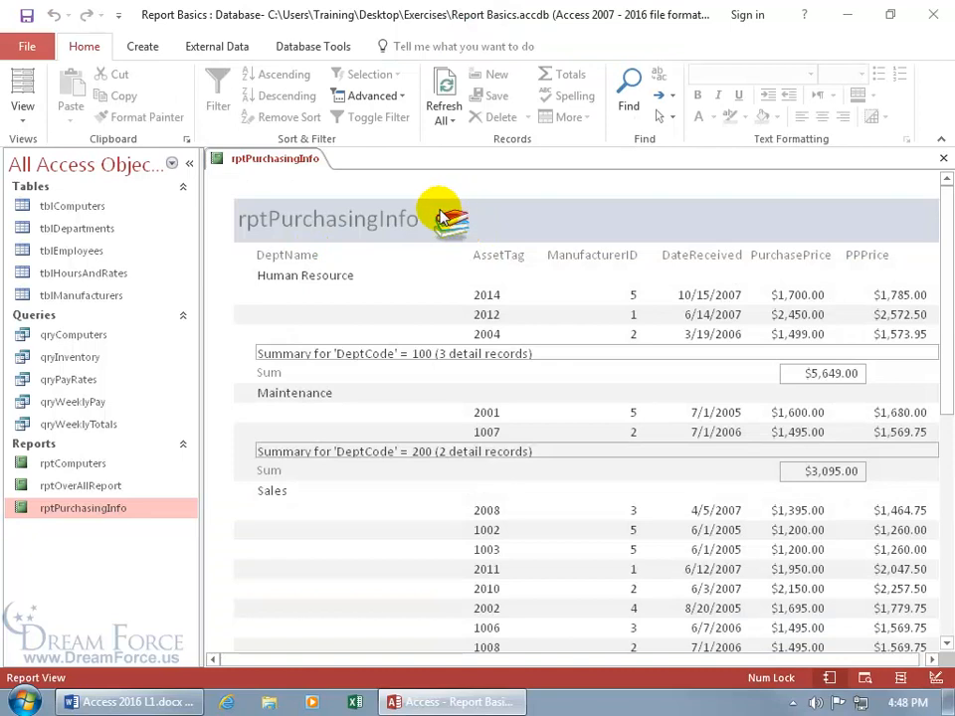